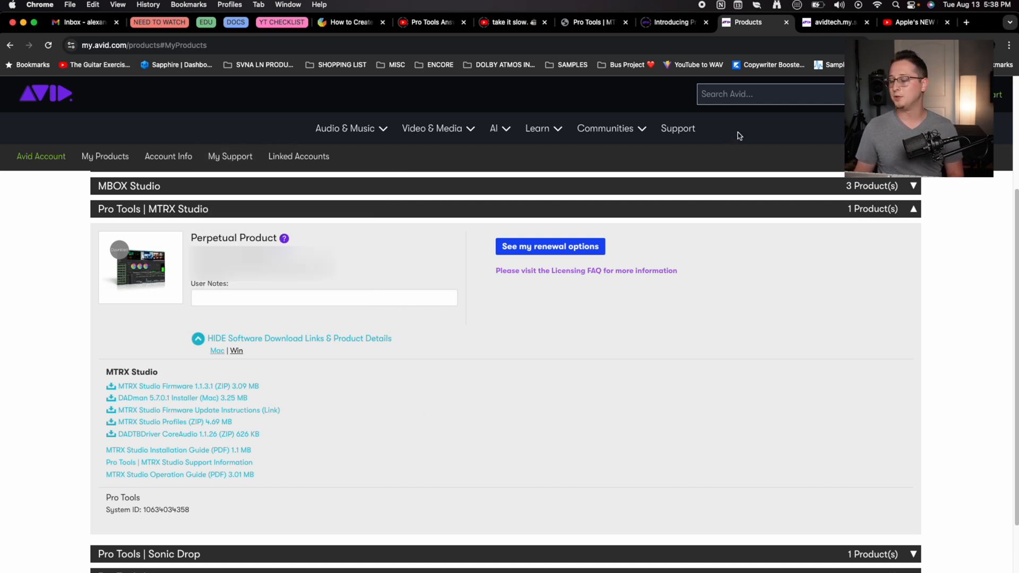
{"action": "mouse_move", "coordinate": [125, 337]}
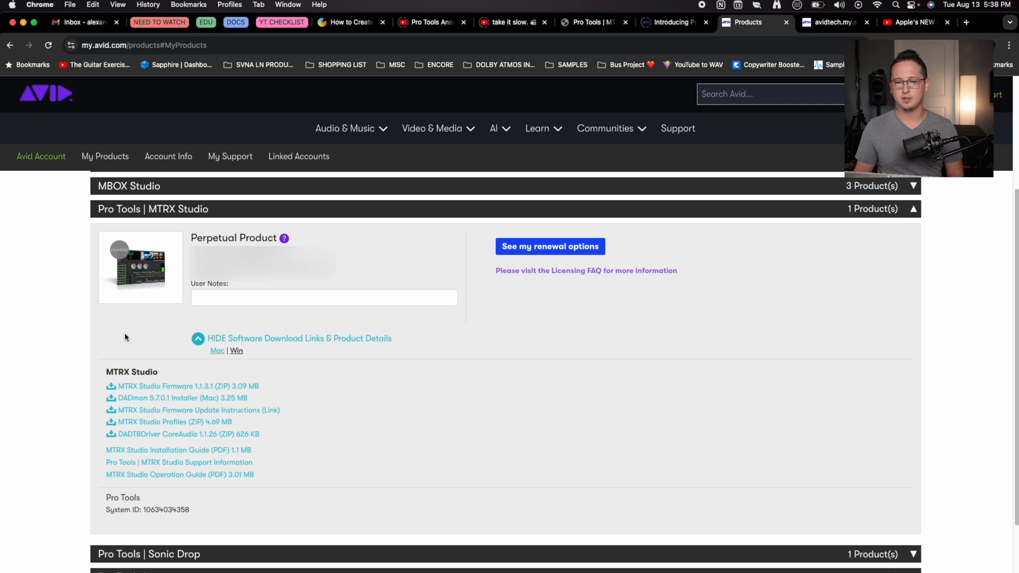
{"action": "mouse_move", "coordinate": [144, 344]}
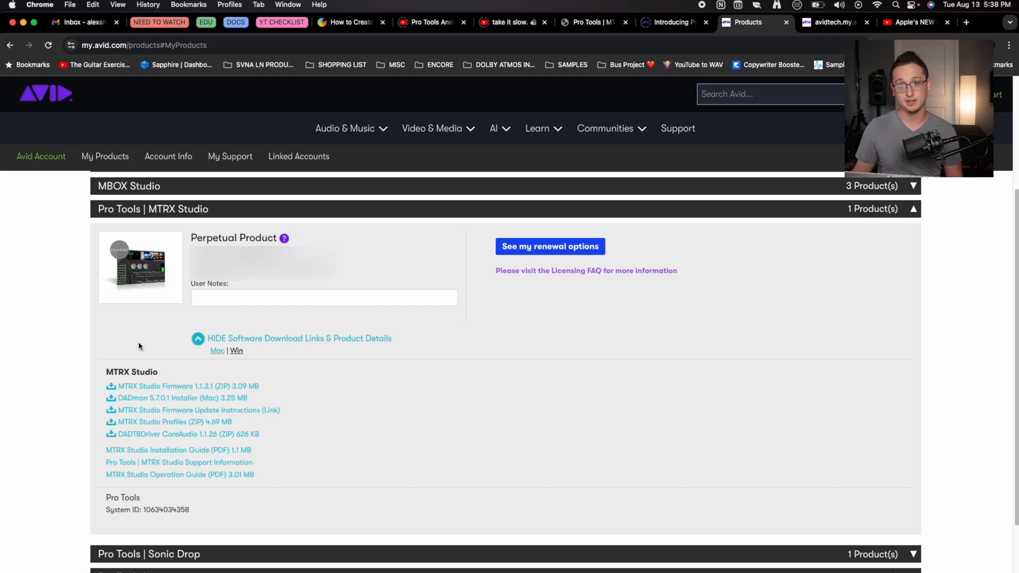
{"action": "mouse_move", "coordinate": [148, 341]}
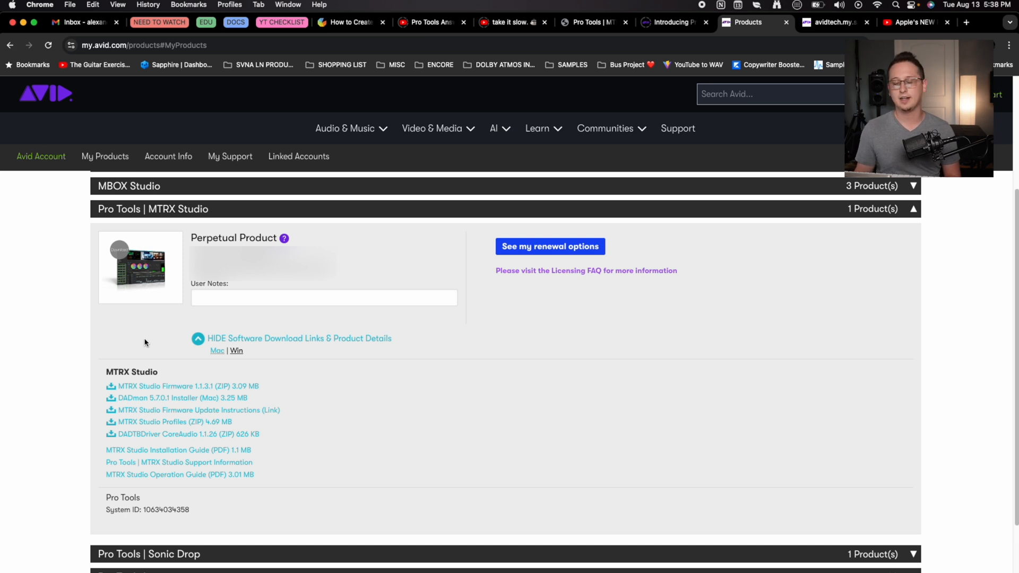
{"action": "mouse_move", "coordinate": [245, 375]}
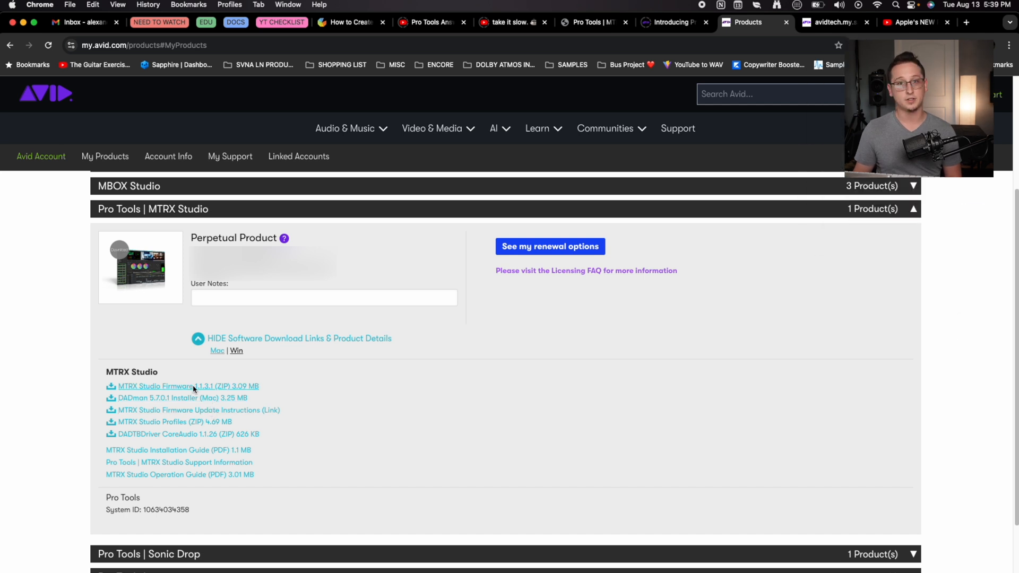
{"action": "mouse_move", "coordinate": [175, 445]}
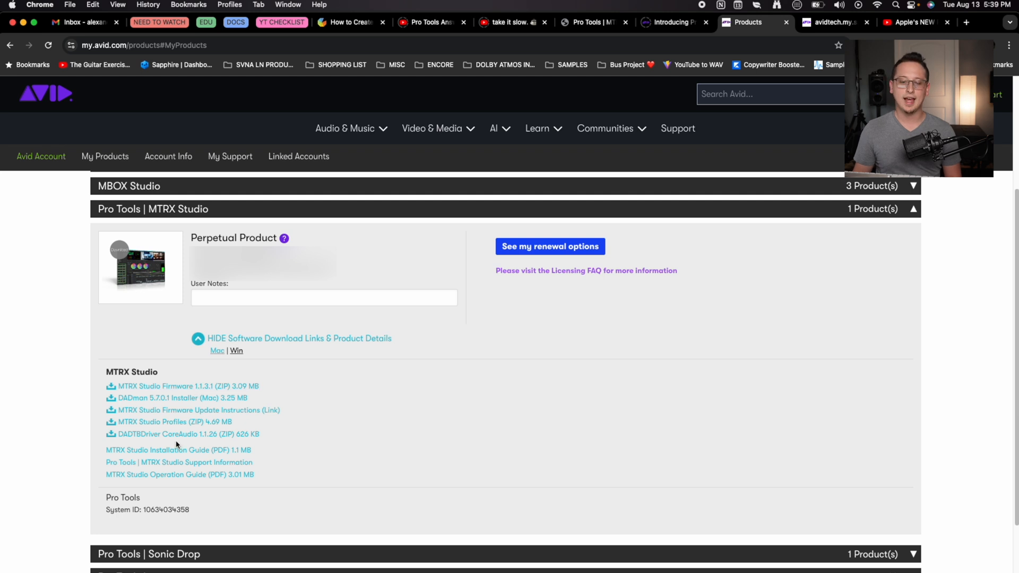
{"action": "mouse_move", "coordinate": [172, 434]}
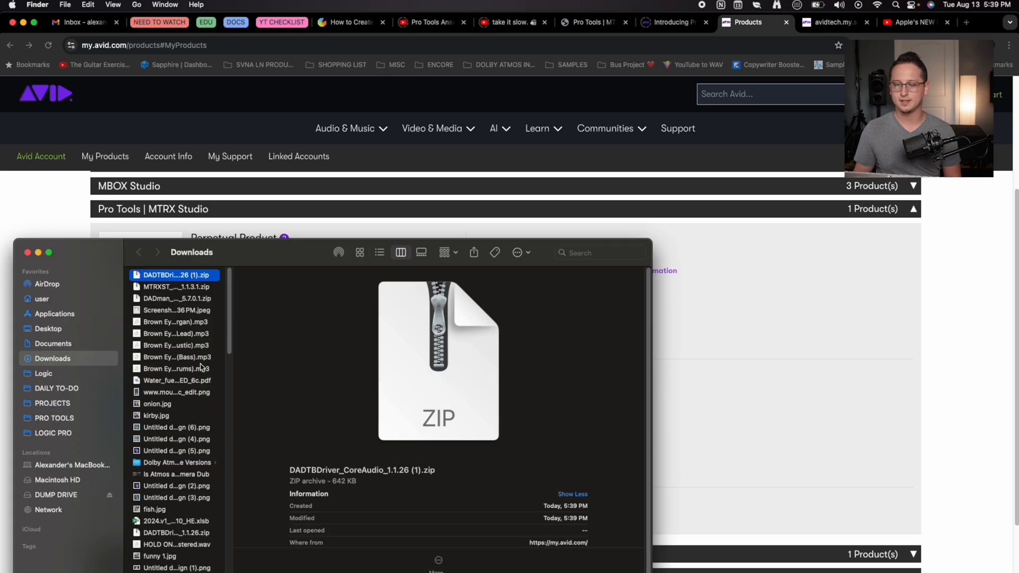
Unpack the Thunderbolt driver and MTRX Studio firmware archives and select DADman MAC Install 5.7.0.1.pkg
{"action": "left_click", "coordinate": [175, 286]}
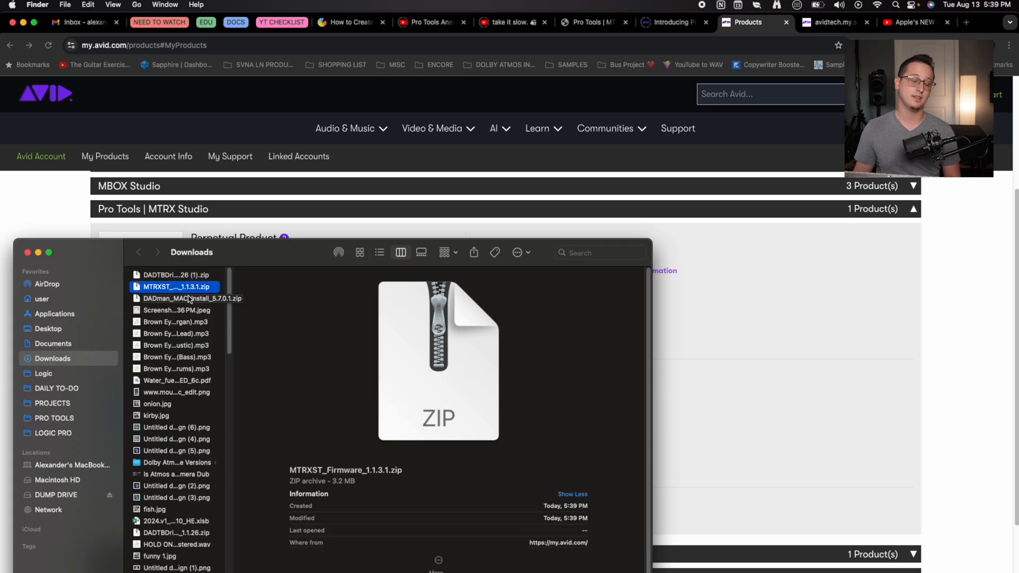
{"action": "left_click", "coordinate": [175, 298]}
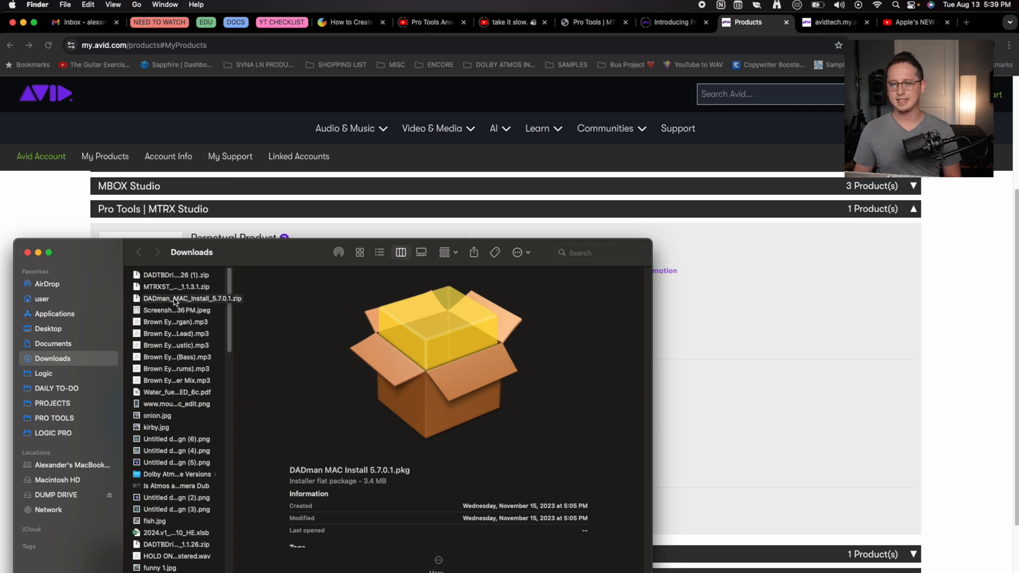
{"action": "left_click", "coordinate": [190, 298]}
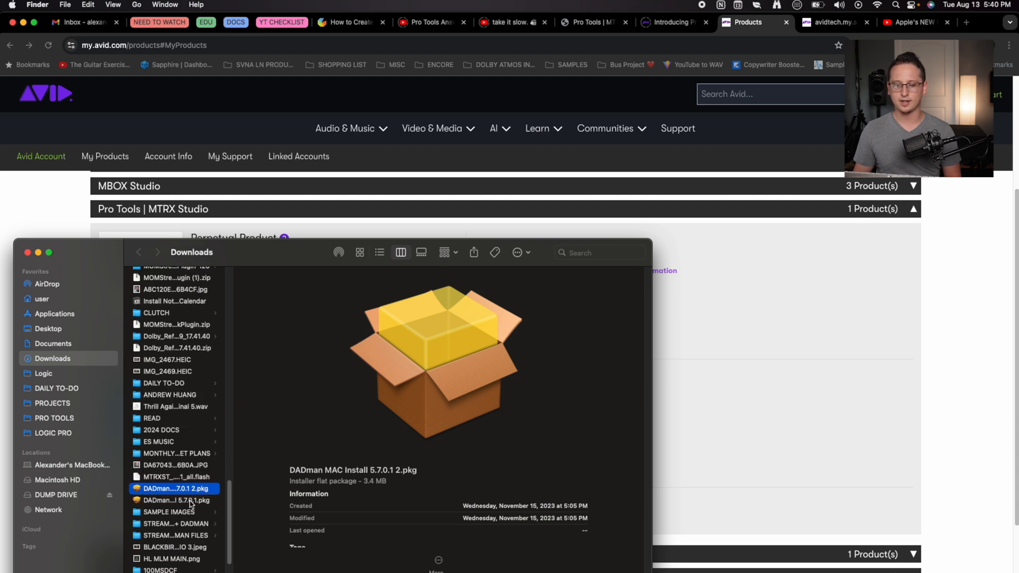
{"action": "mouse_move", "coordinate": [220, 530]}
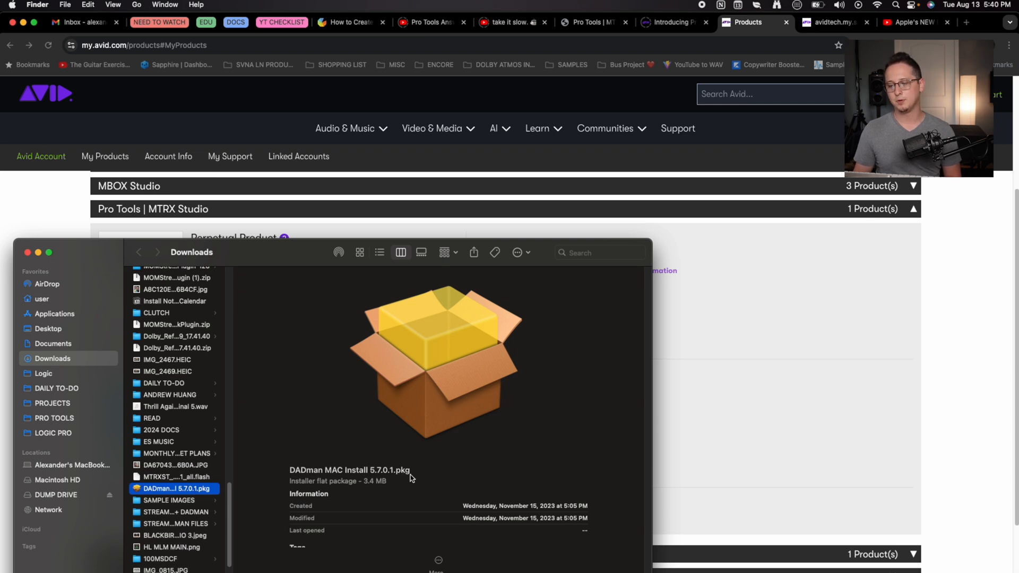
{"action": "mouse_move", "coordinate": [394, 493]}
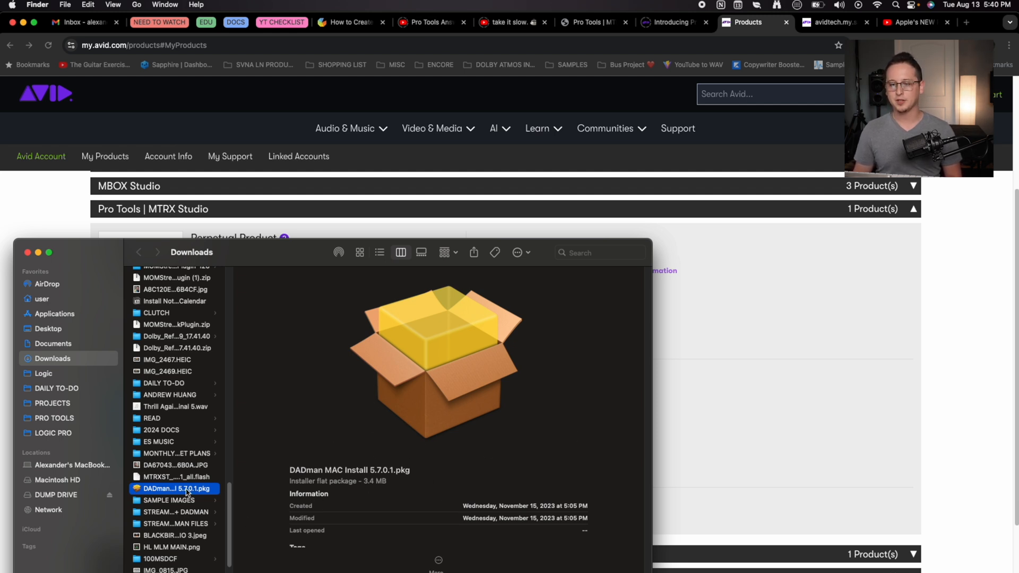
Launch the DADman 5.7.0.1 installer package from Downloads
{"action": "double_click", "coordinate": [174, 489]}
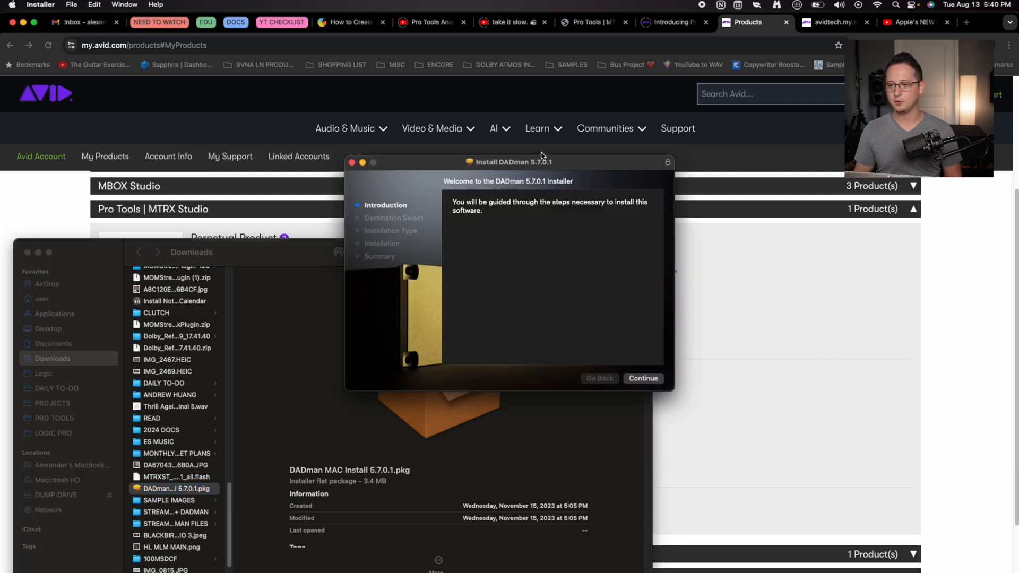
{"action": "mouse_move", "coordinate": [494, 172]}
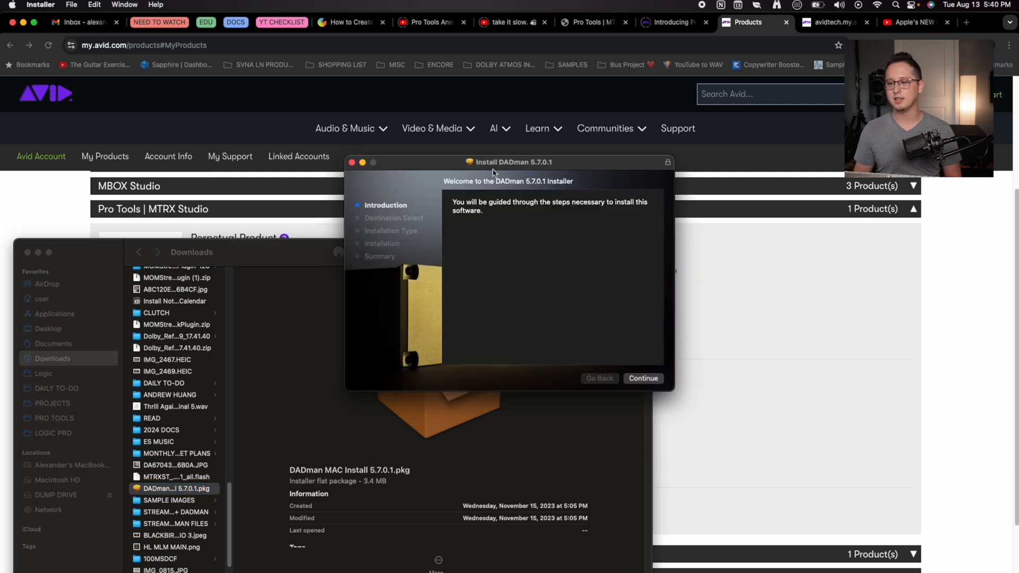
{"action": "mouse_move", "coordinate": [523, 201]}
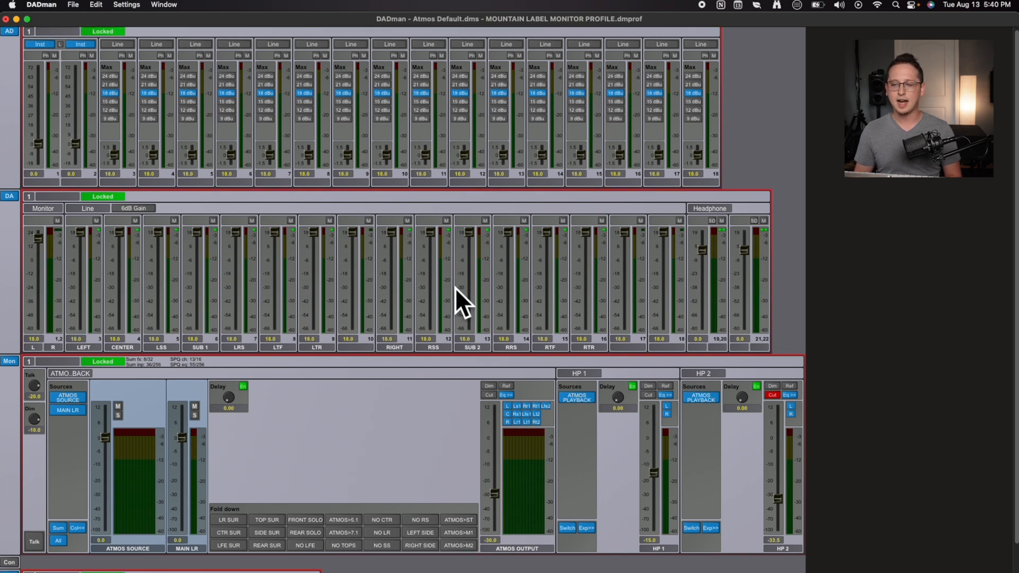
{"action": "mouse_move", "coordinate": [319, 358]}
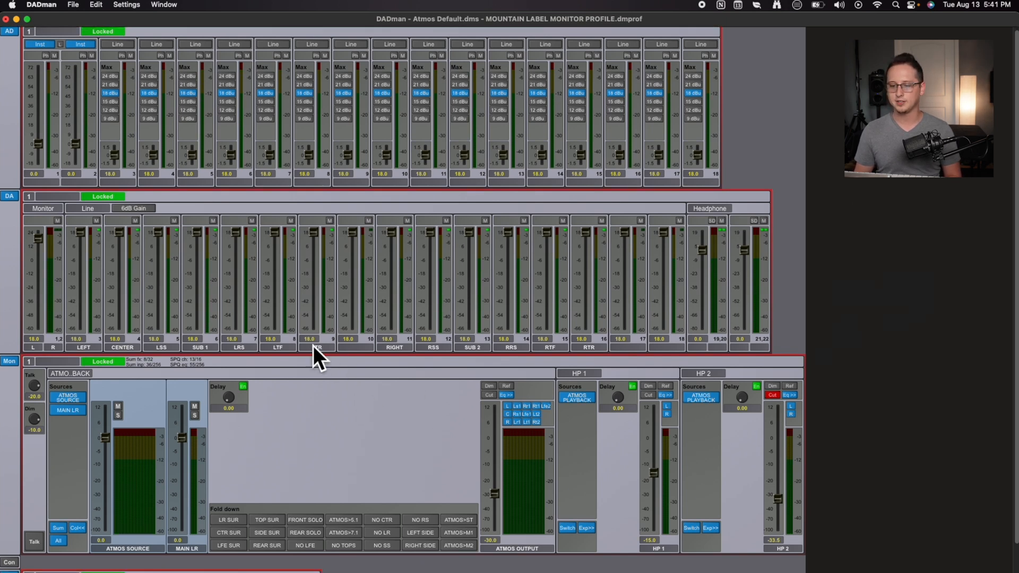
{"action": "mouse_move", "coordinate": [444, 296]}
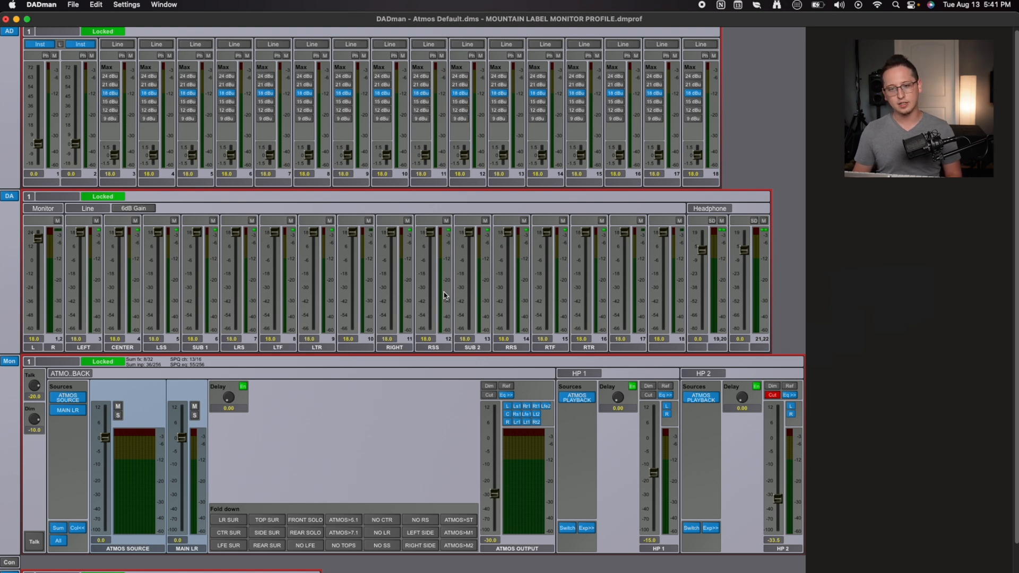
{"action": "mouse_move", "coordinate": [585, 237]}
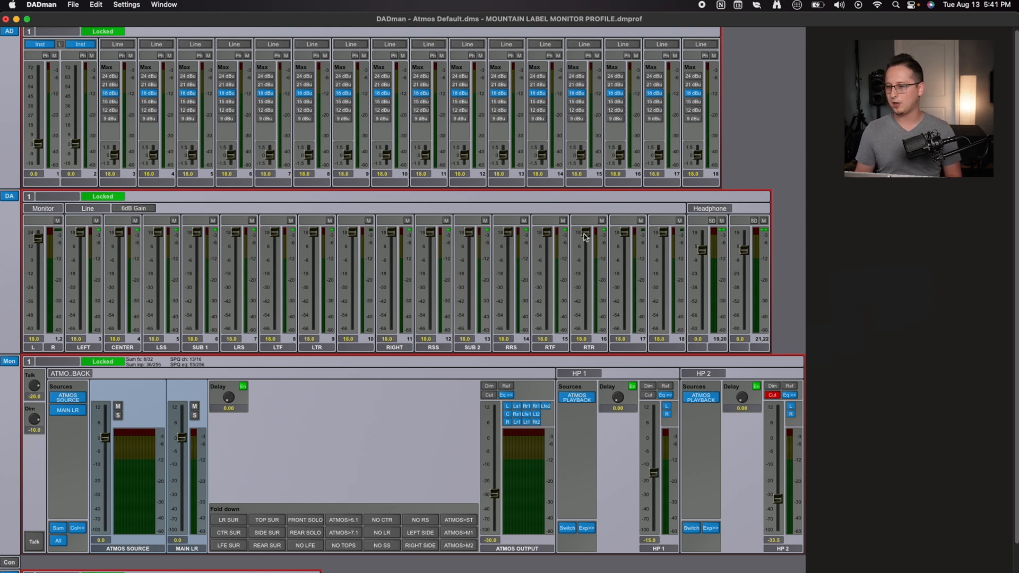
{"action": "mouse_move", "coordinate": [319, 342]}
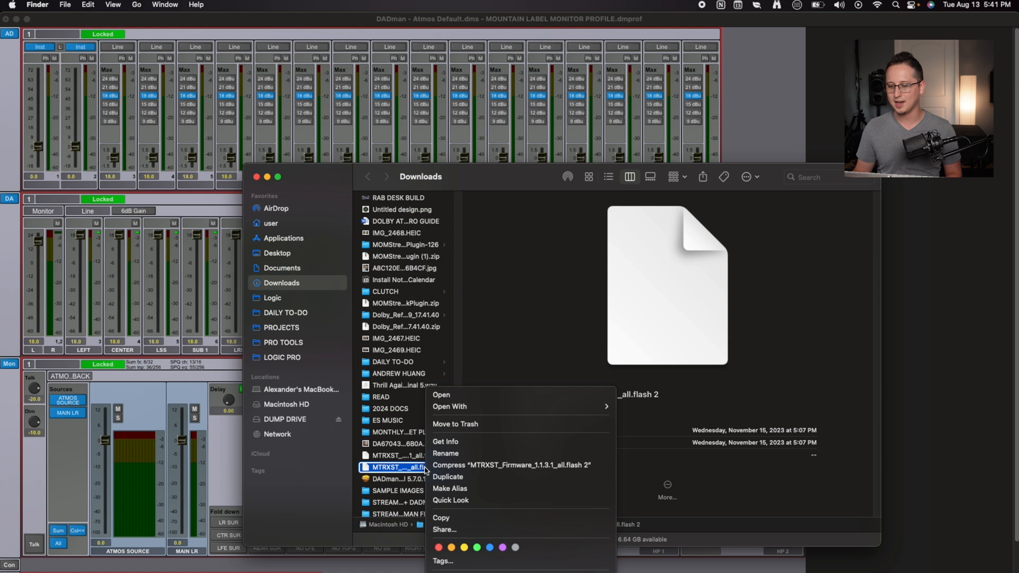
Trash the duplicate MTRXST_Firmware_1.1.3.1_all.flash 2 file and return to the DADman mixer
{"action": "left_click", "coordinate": [403, 467]}
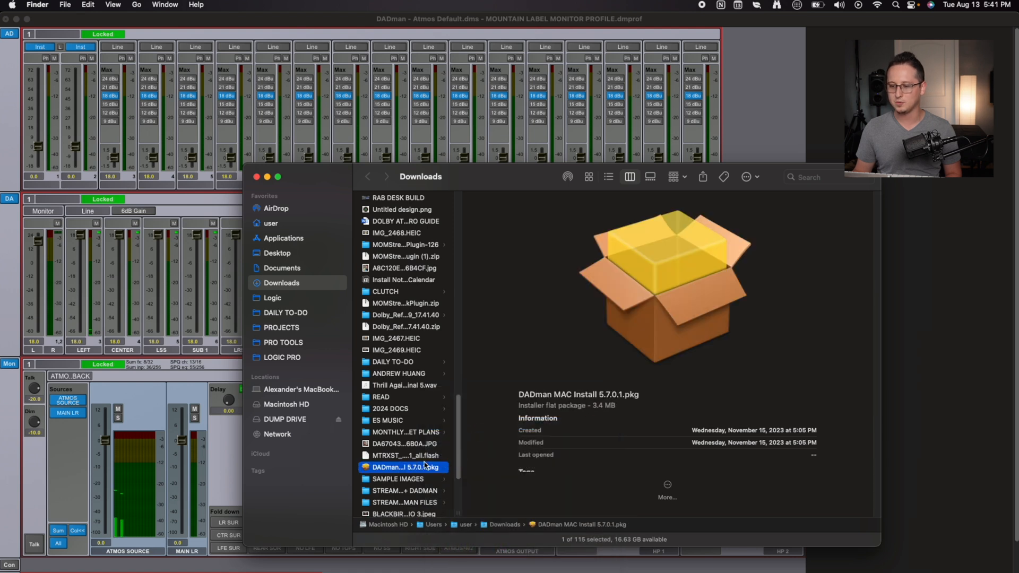
{"action": "left_click", "coordinate": [406, 455]}
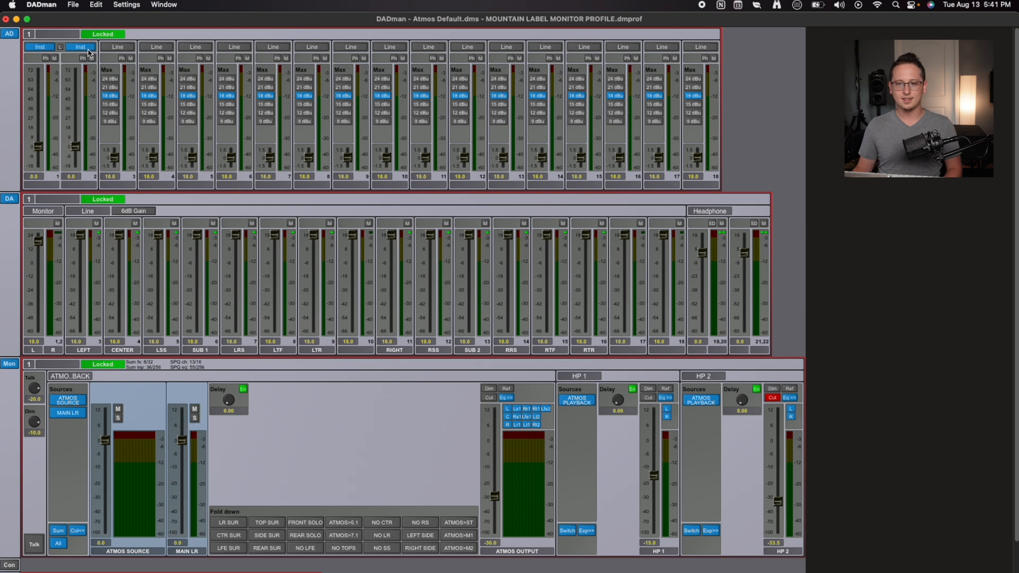
Browse the file and settings menus and show the Device List with the MTRXST unit
{"action": "left_click", "coordinate": [72, 5]}
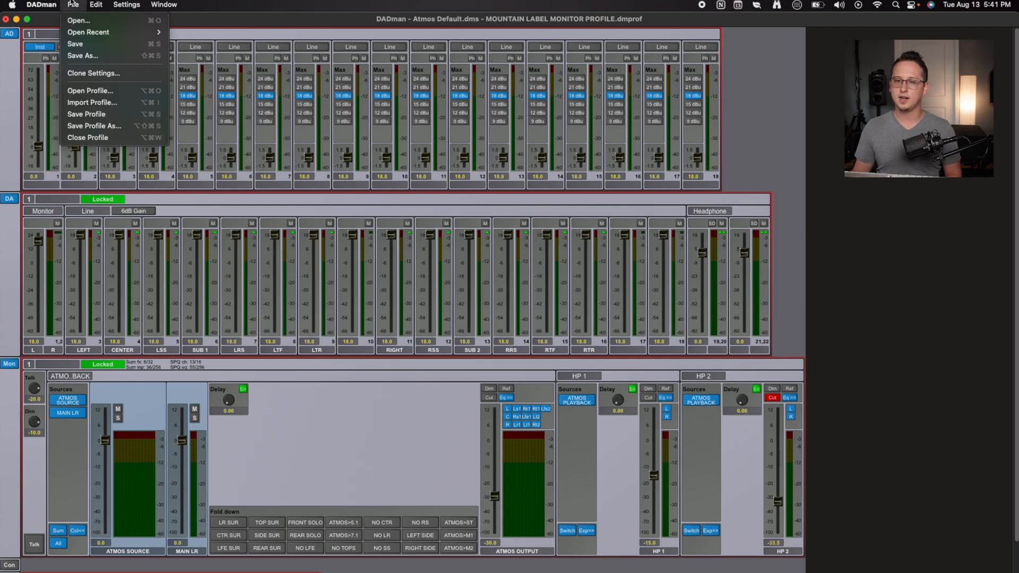
{"action": "left_click", "coordinate": [126, 5]}
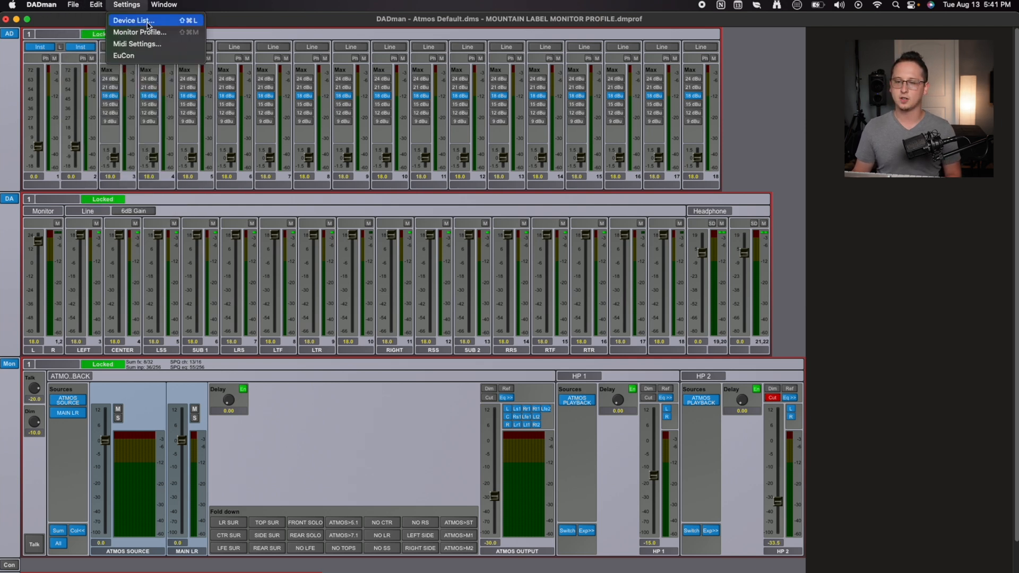
{"action": "left_click", "coordinate": [134, 21]}
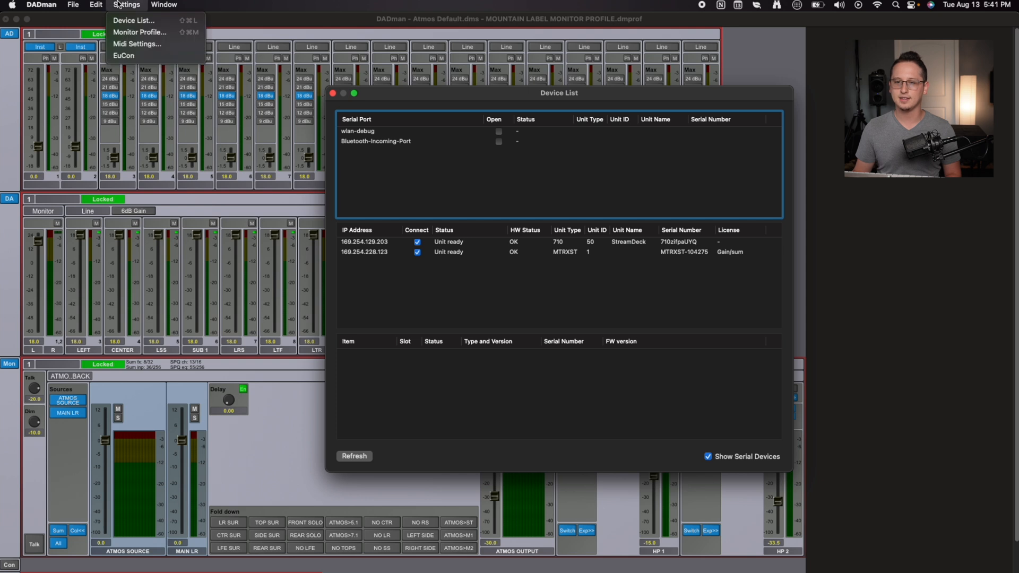
{"action": "mouse_move", "coordinate": [135, 20]}
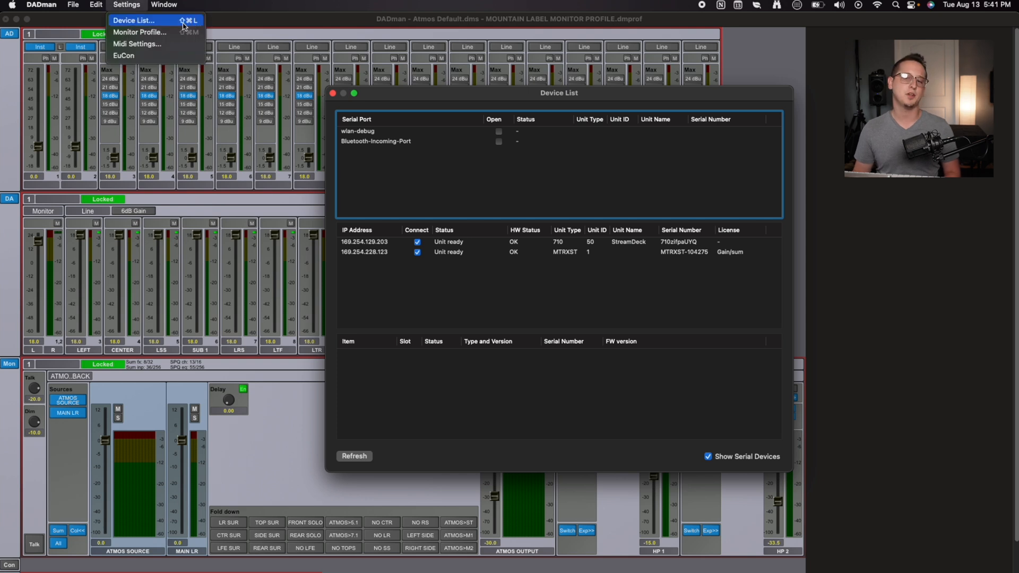
{"action": "left_click", "coordinate": [134, 21]}
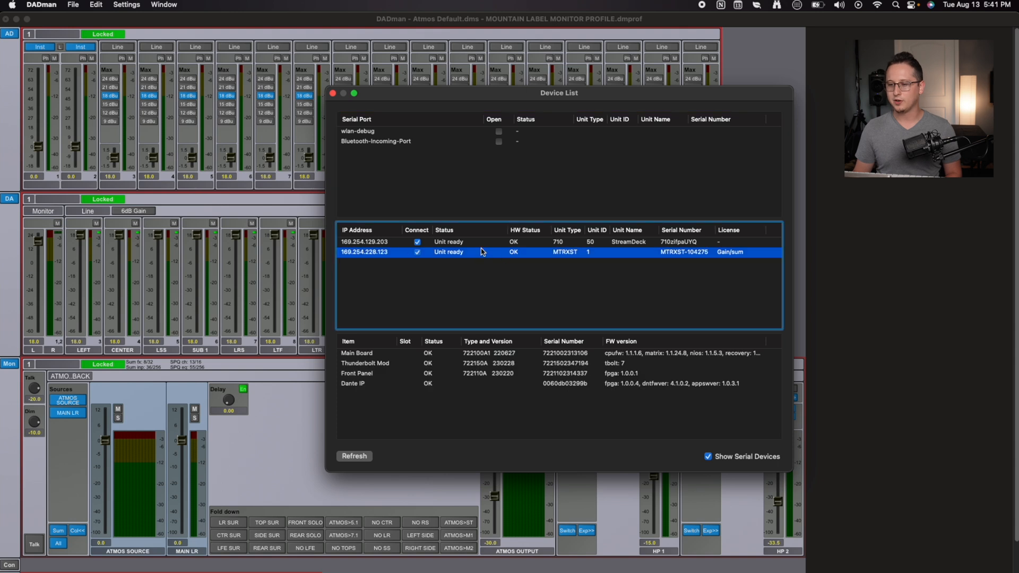
{"action": "mouse_move", "coordinate": [601, 267]}
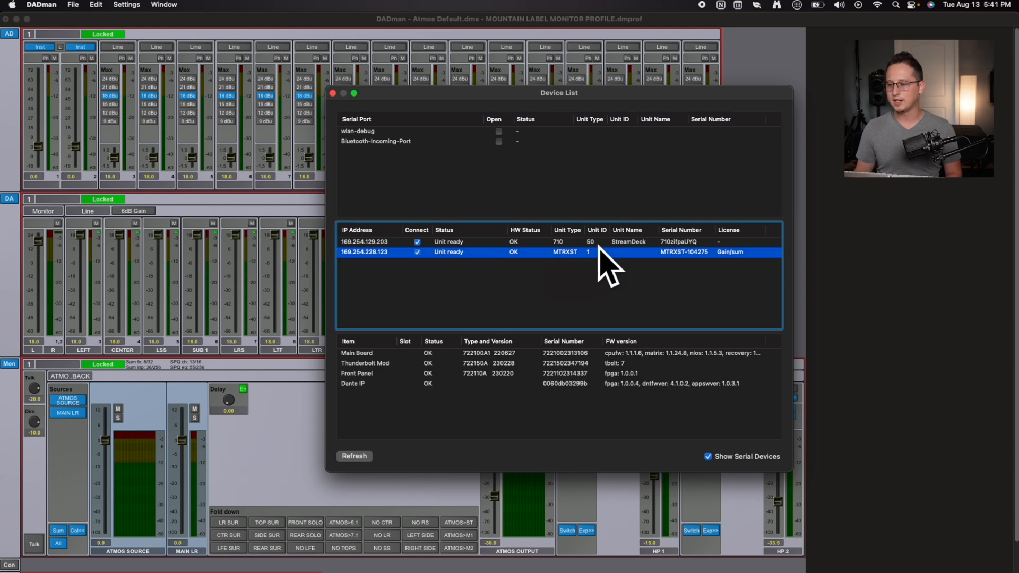
{"action": "mouse_move", "coordinate": [605, 259]}
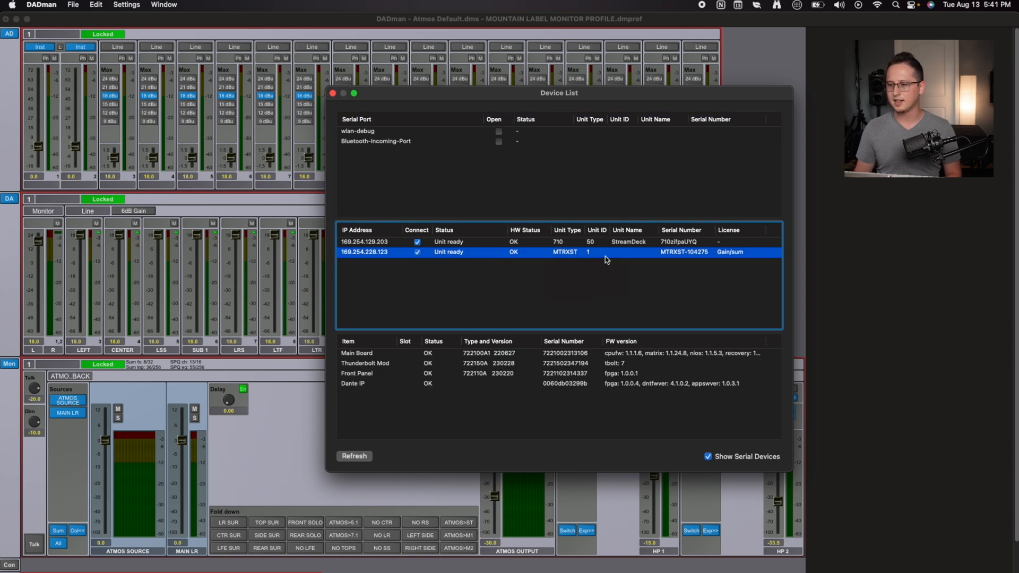
{"action": "mouse_move", "coordinate": [588, 248]}
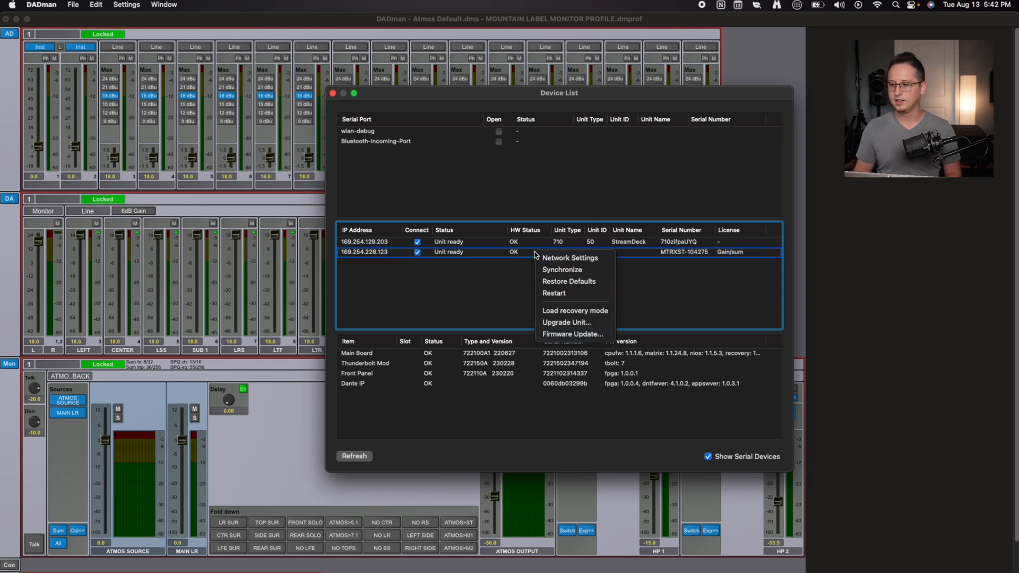
{"action": "mouse_move", "coordinate": [574, 334]}
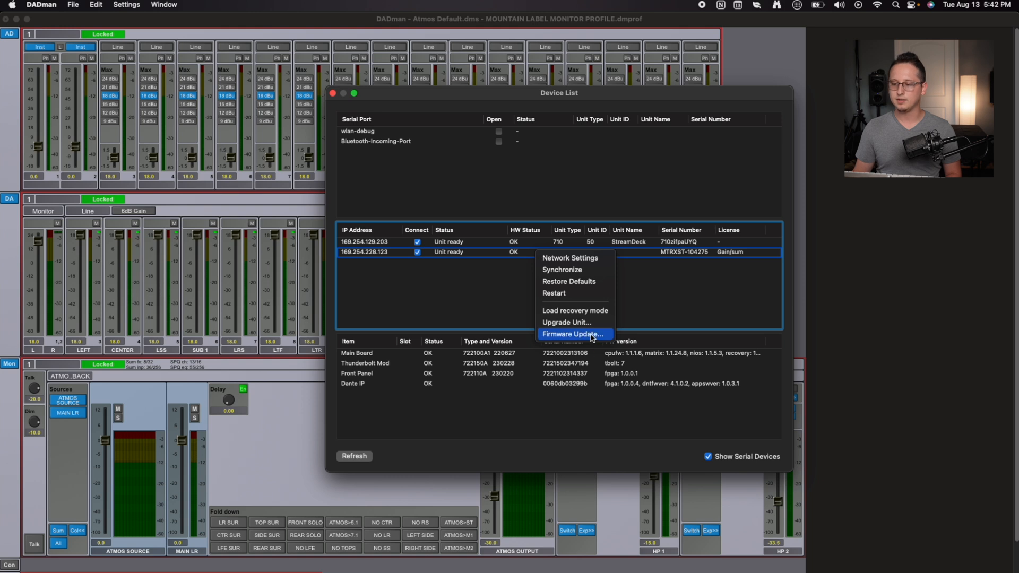
Start a firmware update and load MTRXST_Firmware_1.1.3.1_all.flash from Downloads
{"action": "left_click", "coordinate": [571, 333]}
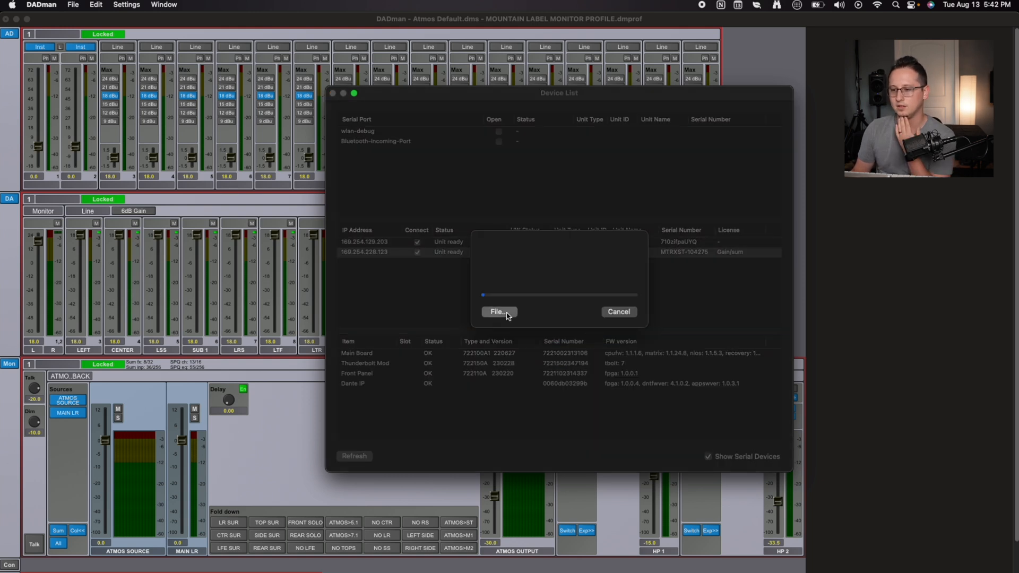
{"action": "left_click", "coordinate": [498, 312]}
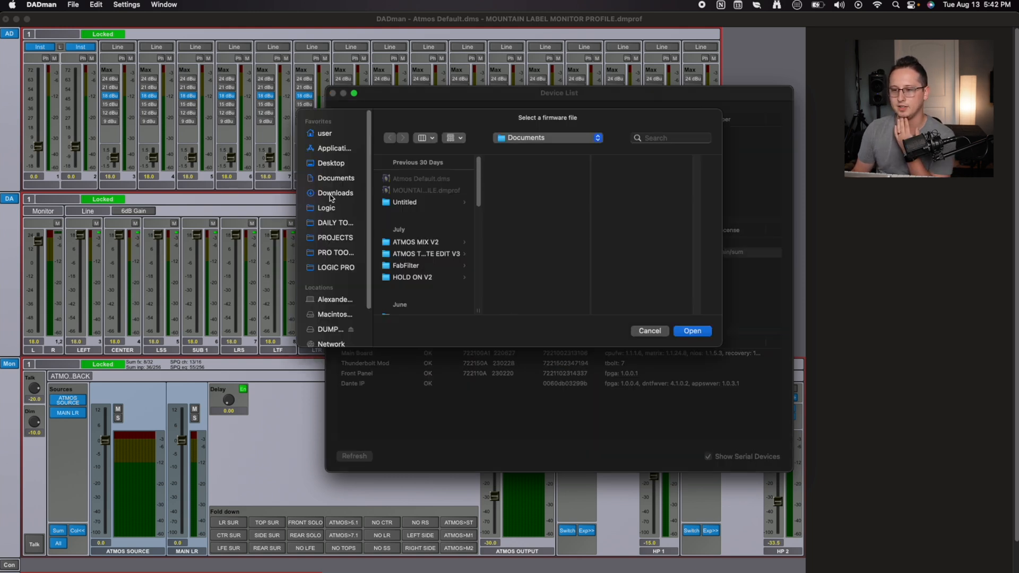
{"action": "left_click", "coordinate": [335, 192]}
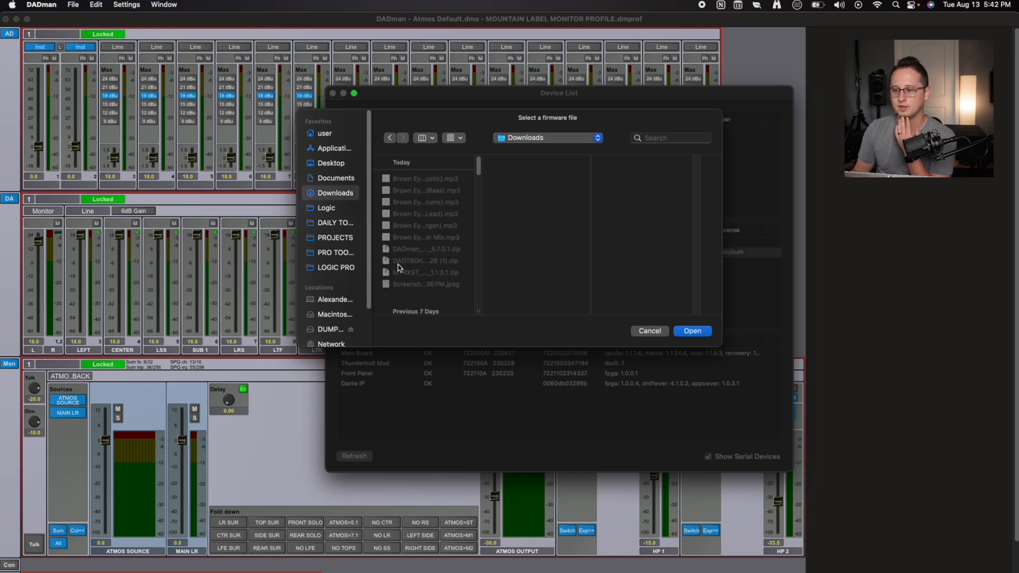
{"action": "scroll", "scroll_direction": "down", "scroll_amount": 3}
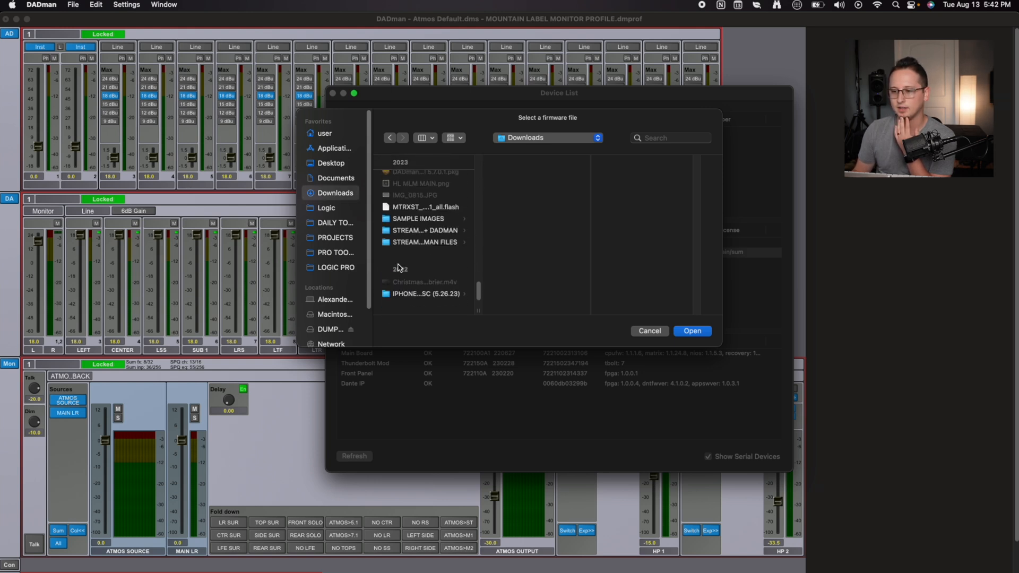
{"action": "left_click", "coordinate": [423, 207]}
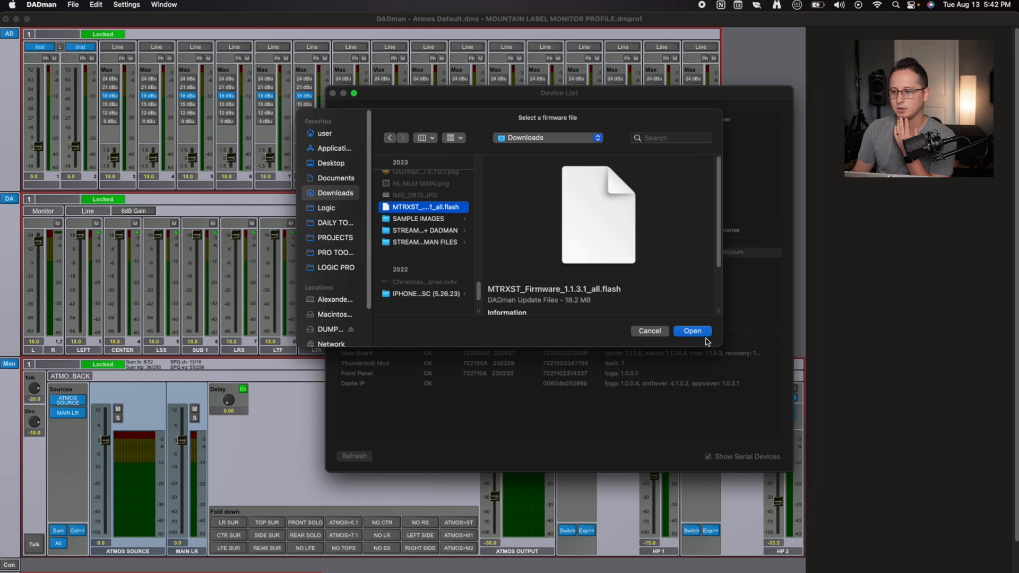
{"action": "left_click", "coordinate": [691, 332]}
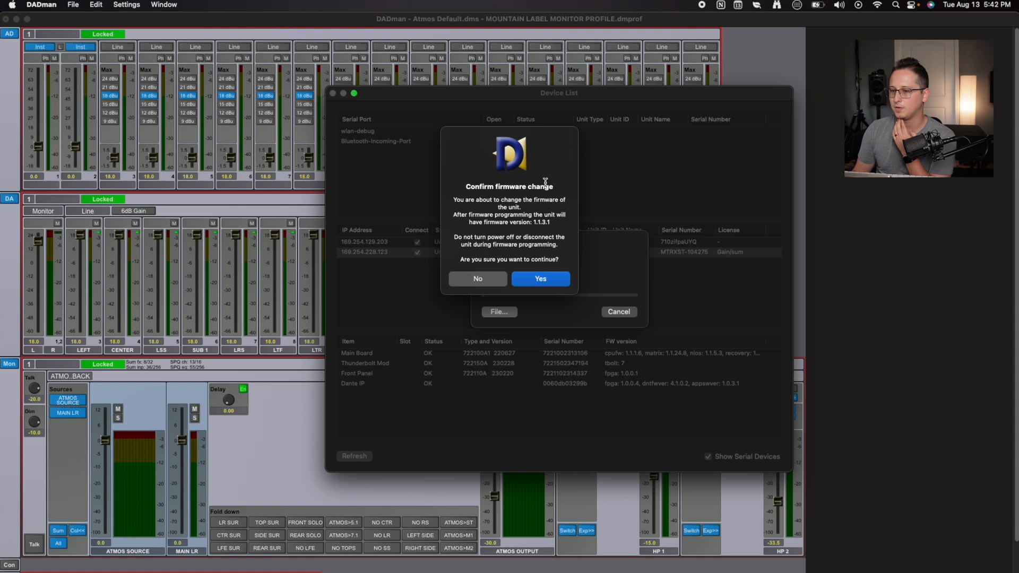
Confirm flashing firmware 1.1.3.1 and restart the MTRX Studio unit
{"action": "left_click", "coordinate": [540, 278]}
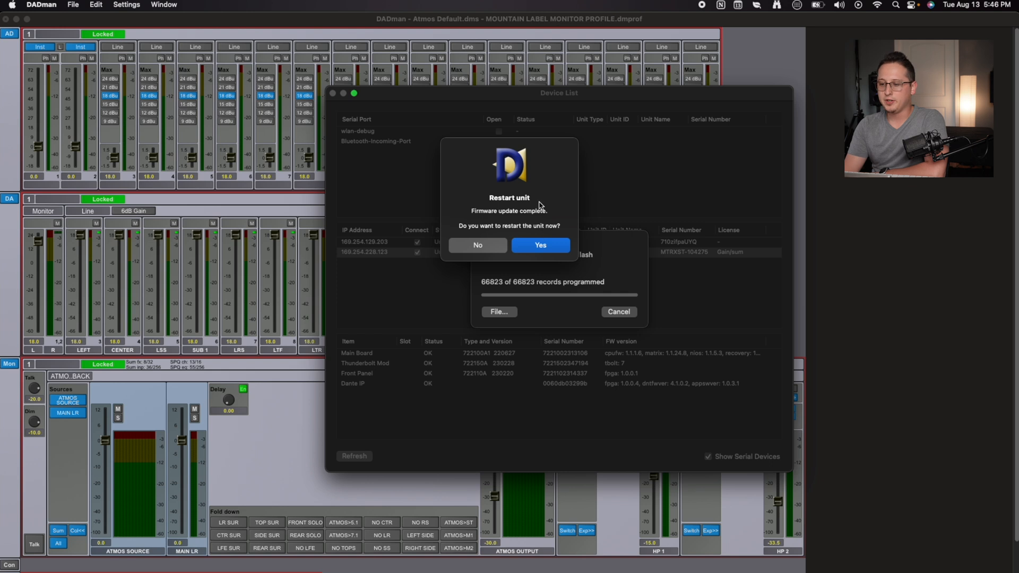
{"action": "left_click", "coordinate": [539, 245]}
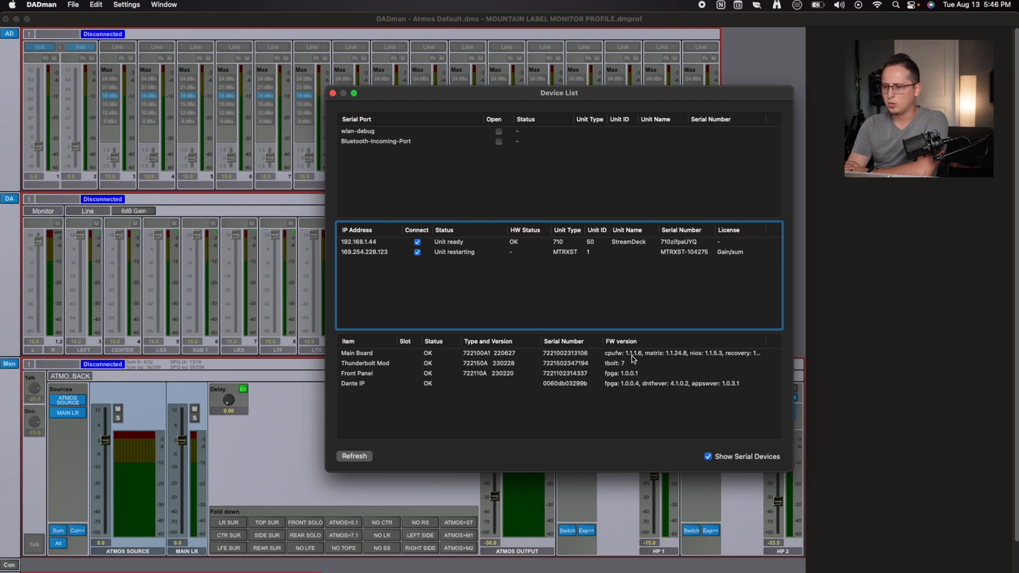
{"action": "mouse_move", "coordinate": [639, 359]}
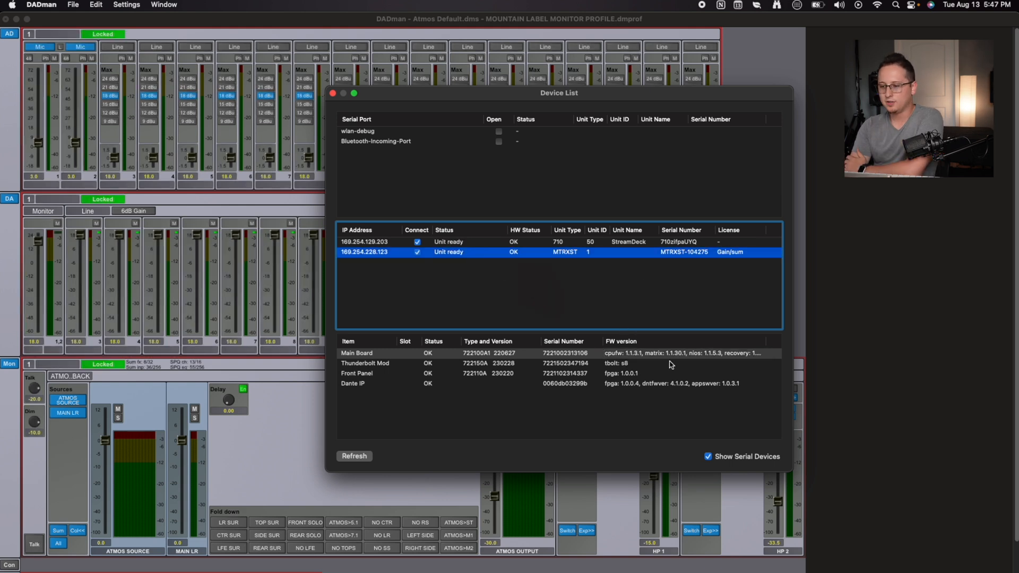
{"action": "mouse_move", "coordinate": [629, 360]}
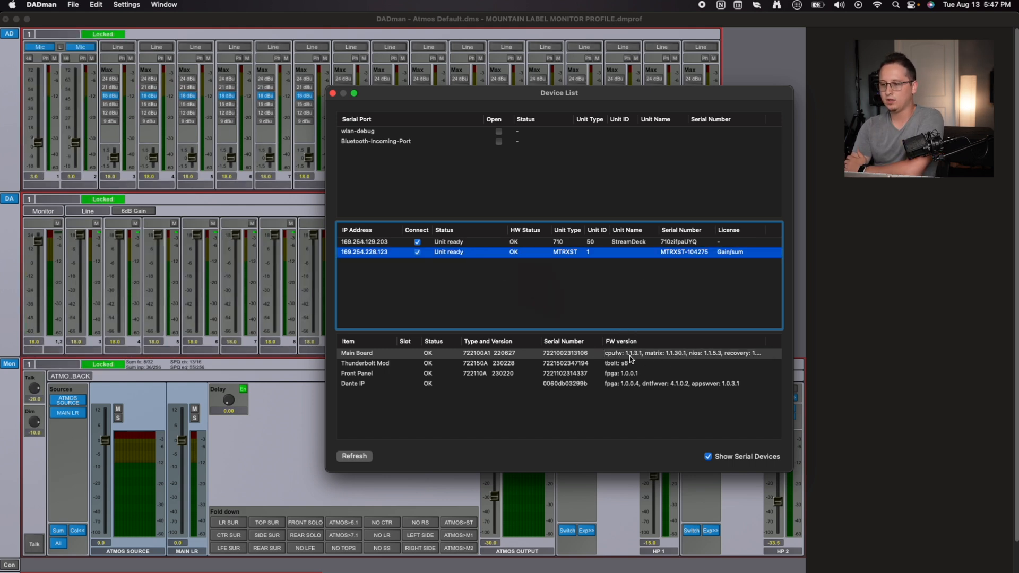
{"action": "mouse_move", "coordinate": [681, 354]}
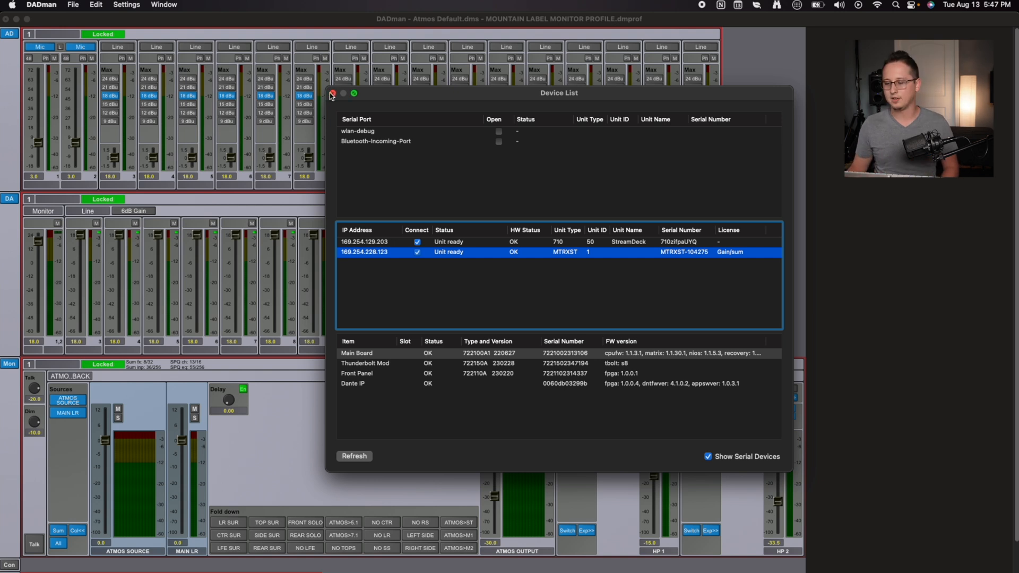
Close the Device List and select DADTBDriver CoreAudio 1.1.26.pkg in Downloads
{"action": "left_click", "coordinate": [332, 95]}
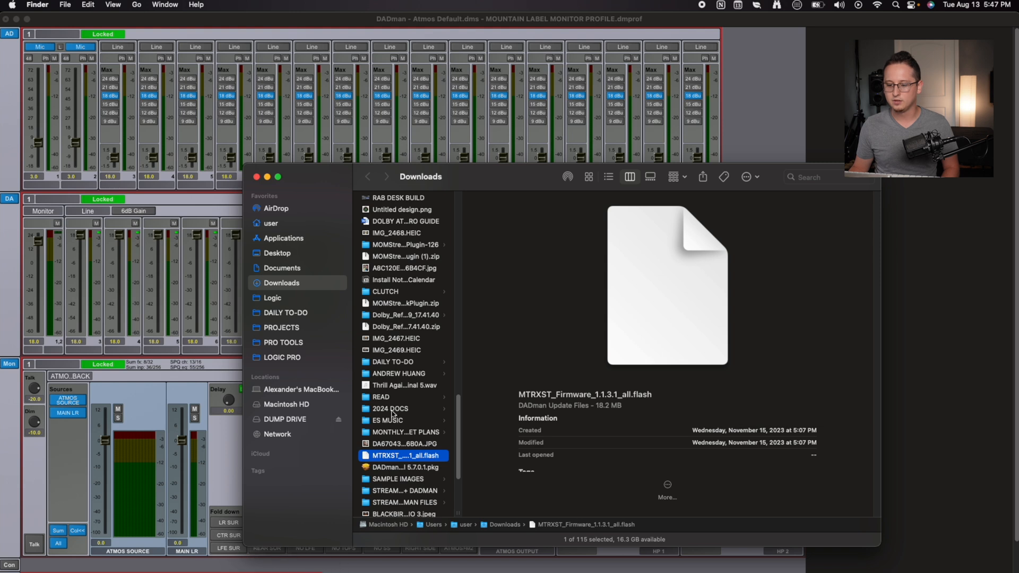
{"action": "scroll", "scroll_direction": "up", "scroll_amount": 3}
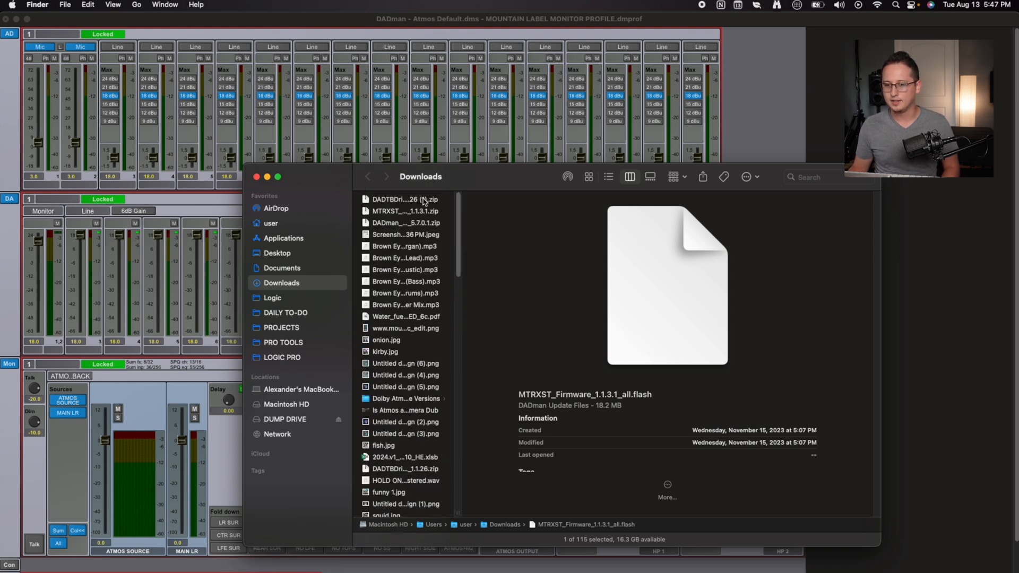
{"action": "left_click", "coordinate": [403, 199]}
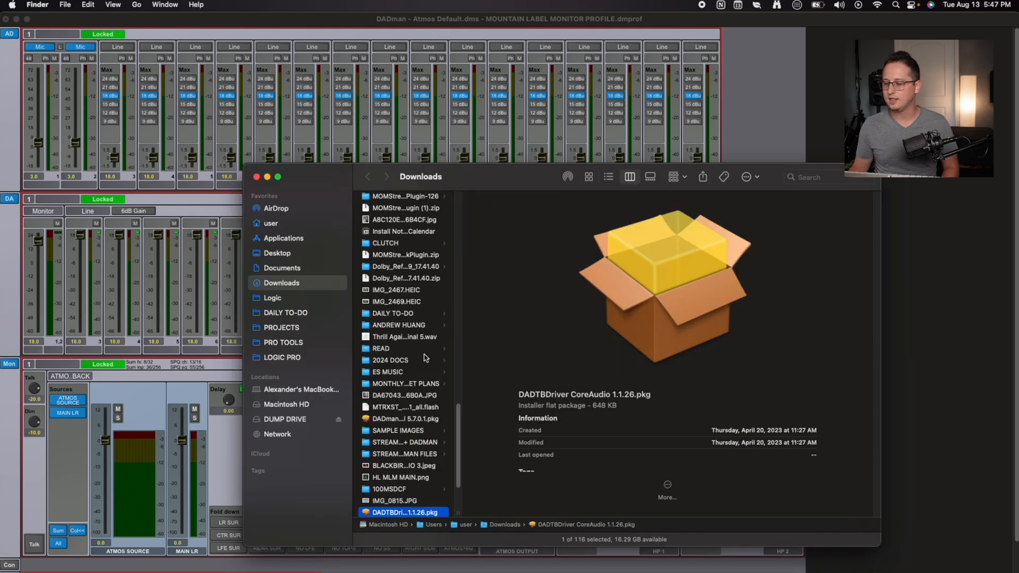
{"action": "scroll", "scroll_direction": "down", "scroll_amount": 3}
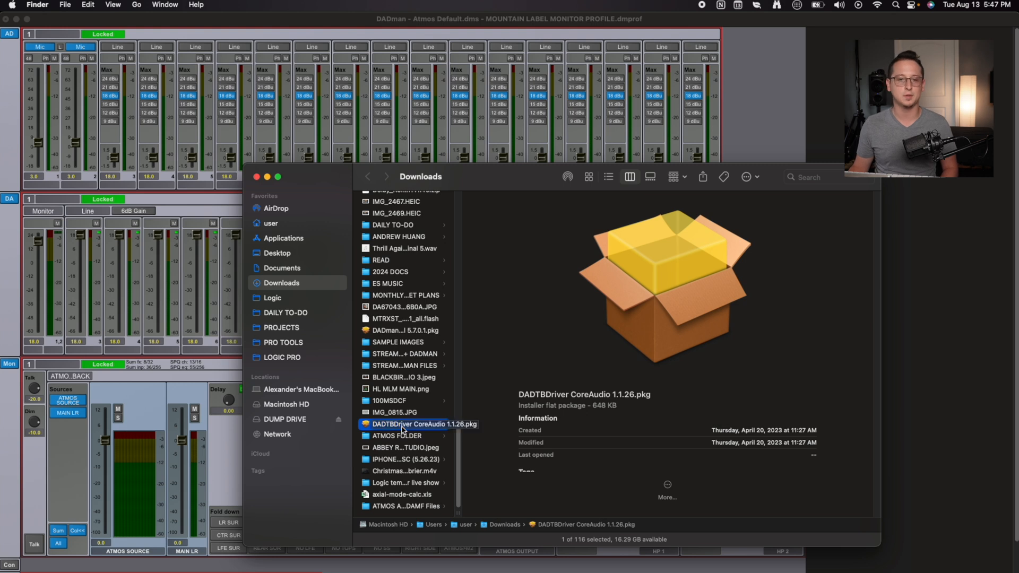
Run the DADTBDriver CoreAudio installer and authorize installation until the extension is blocked
{"action": "double_click", "coordinate": [420, 423]}
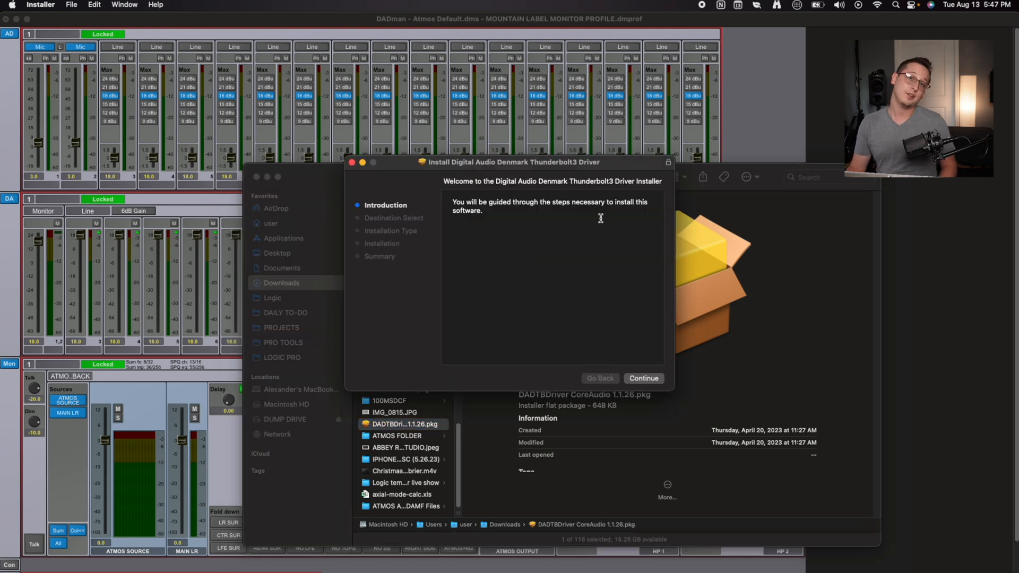
{"action": "mouse_move", "coordinate": [580, 259]}
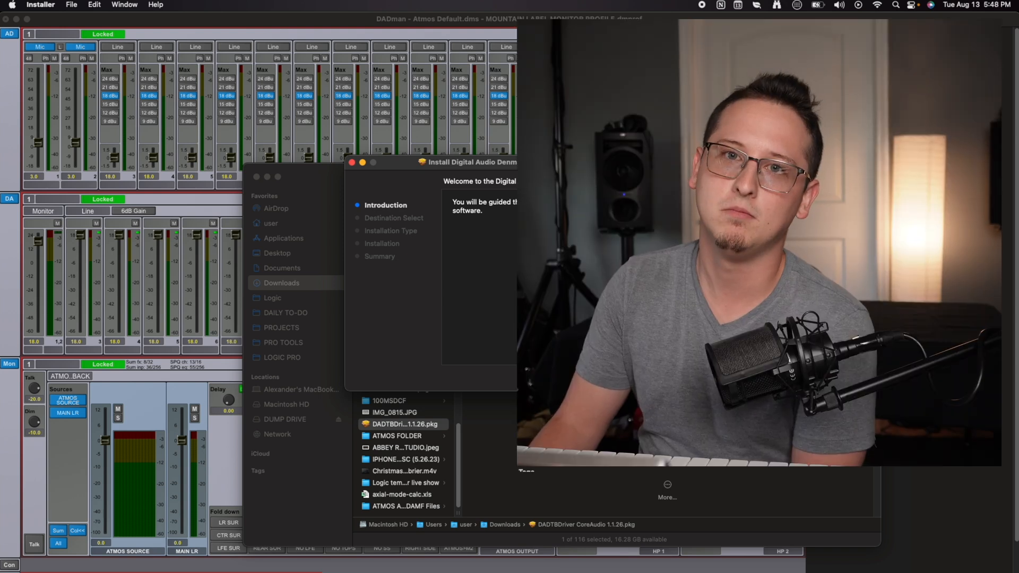
{"action": "left_click", "coordinate": [643, 378]}
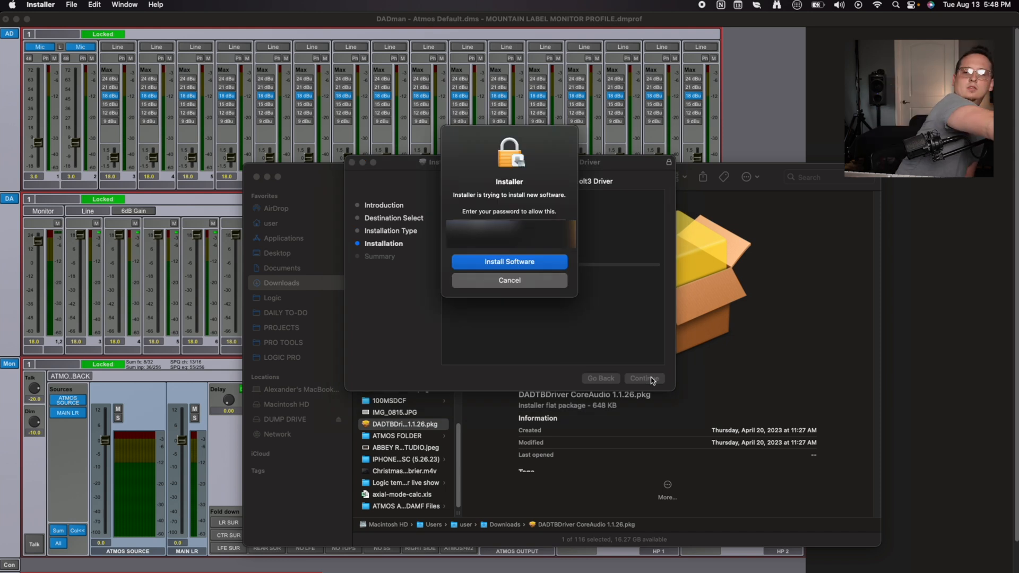
{"action": "left_click", "coordinate": [508, 261]}
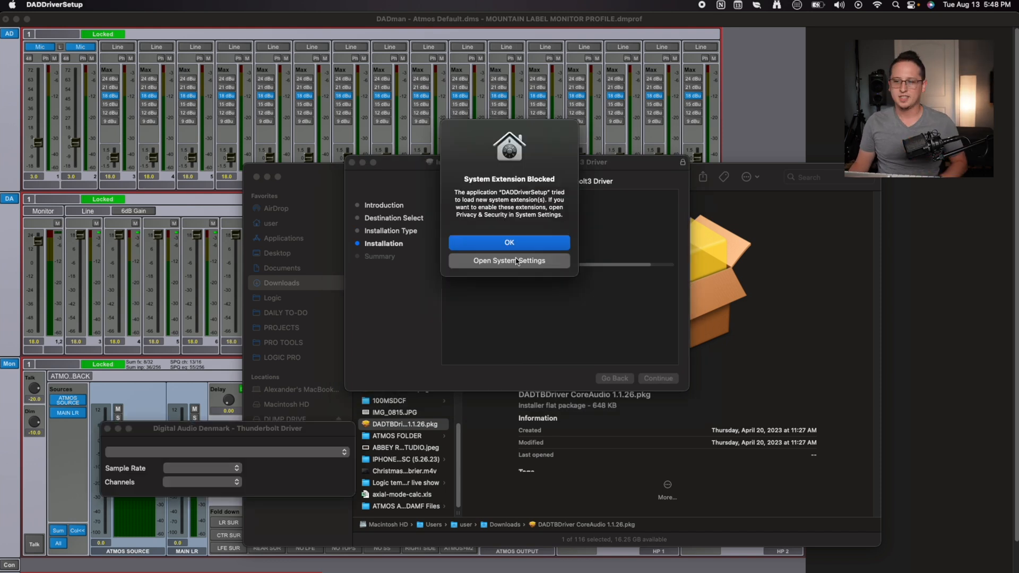
{"action": "mouse_move", "coordinate": [515, 225]}
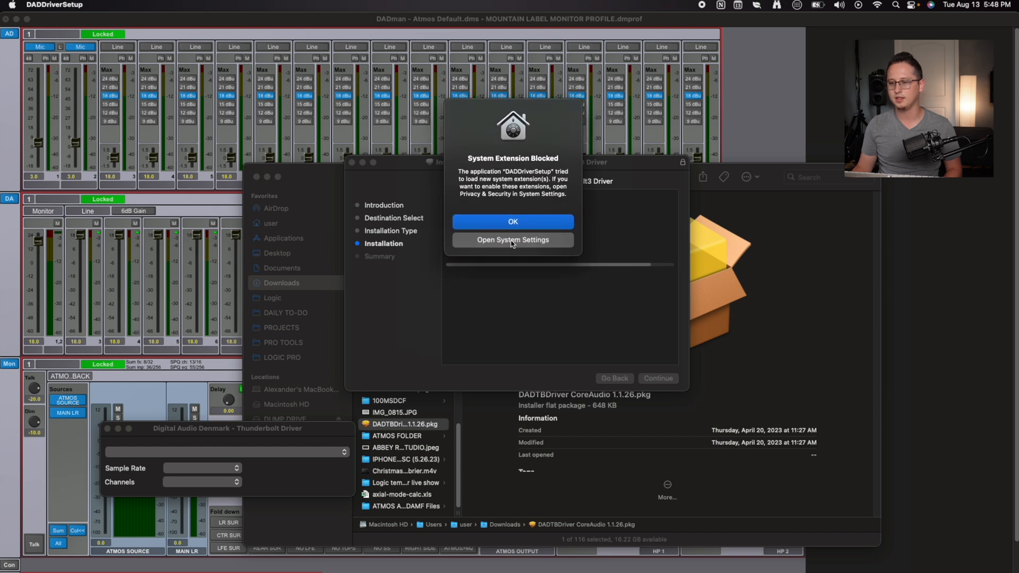
{"action": "mouse_move", "coordinate": [518, 254]}
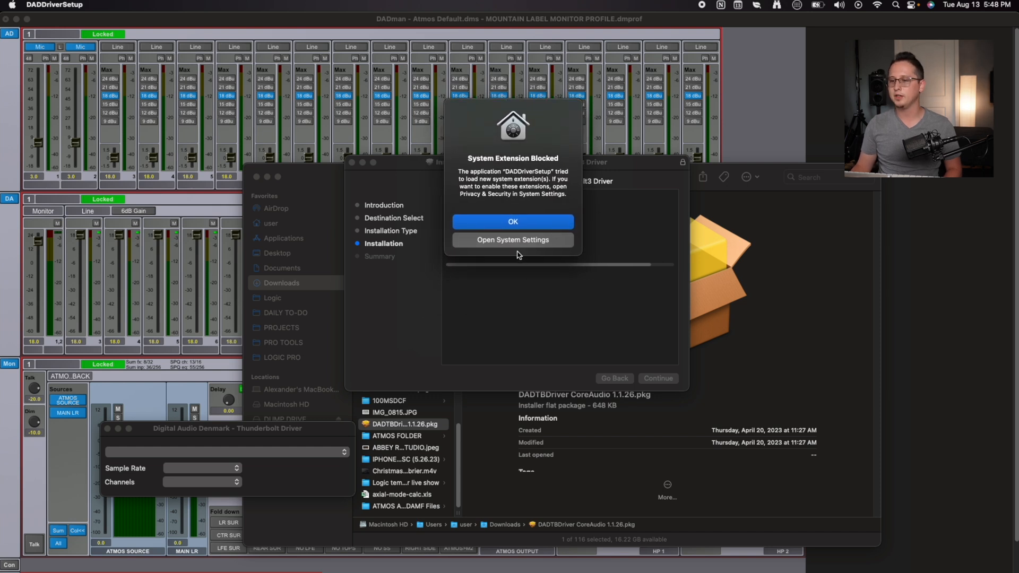
Allow the blocked DADDriverSetup software in Privacy & Security and authenticate with password
{"action": "left_click", "coordinate": [512, 222]}
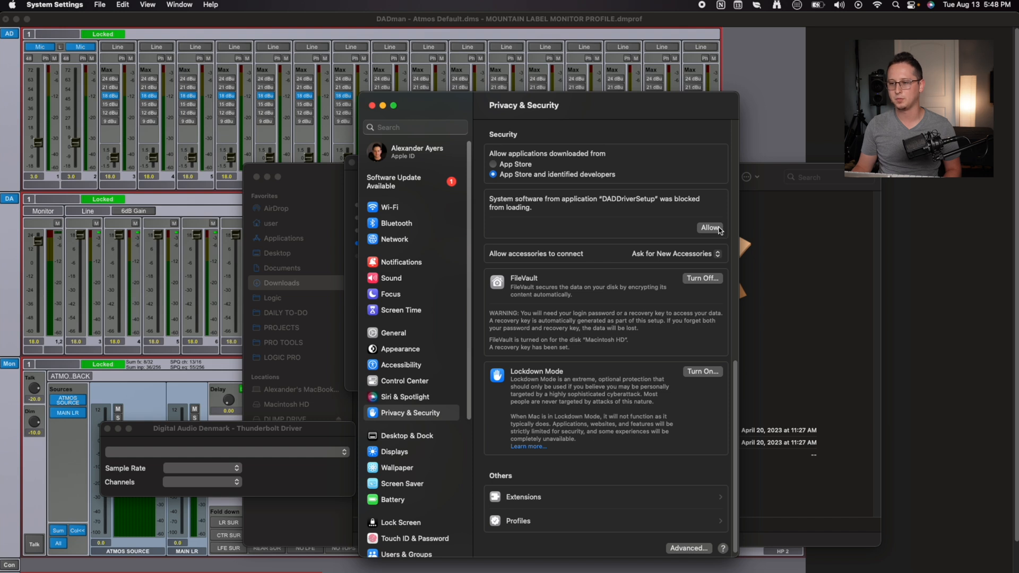
{"action": "left_click", "coordinate": [710, 227]}
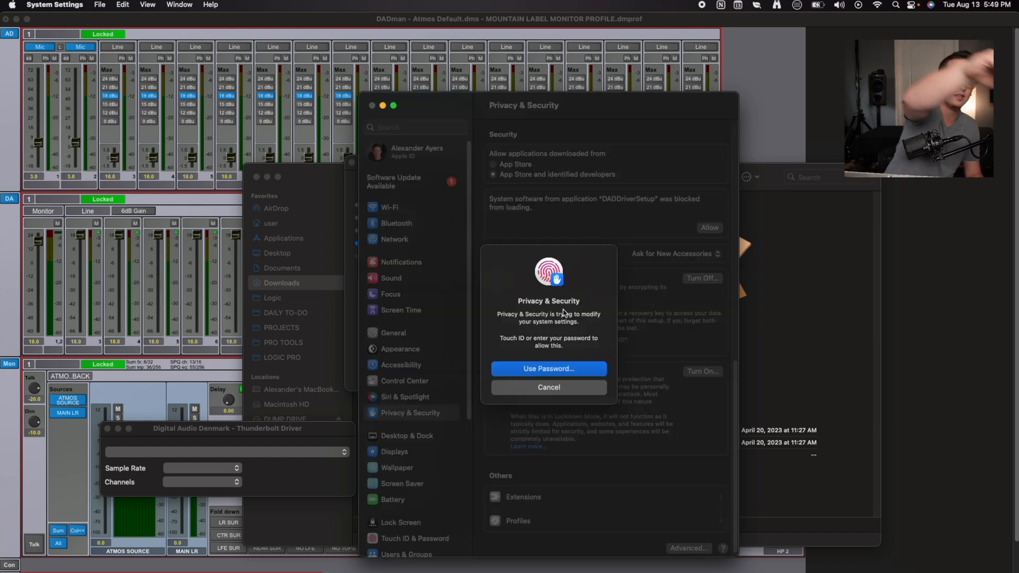
{"action": "left_click", "coordinate": [548, 368]}
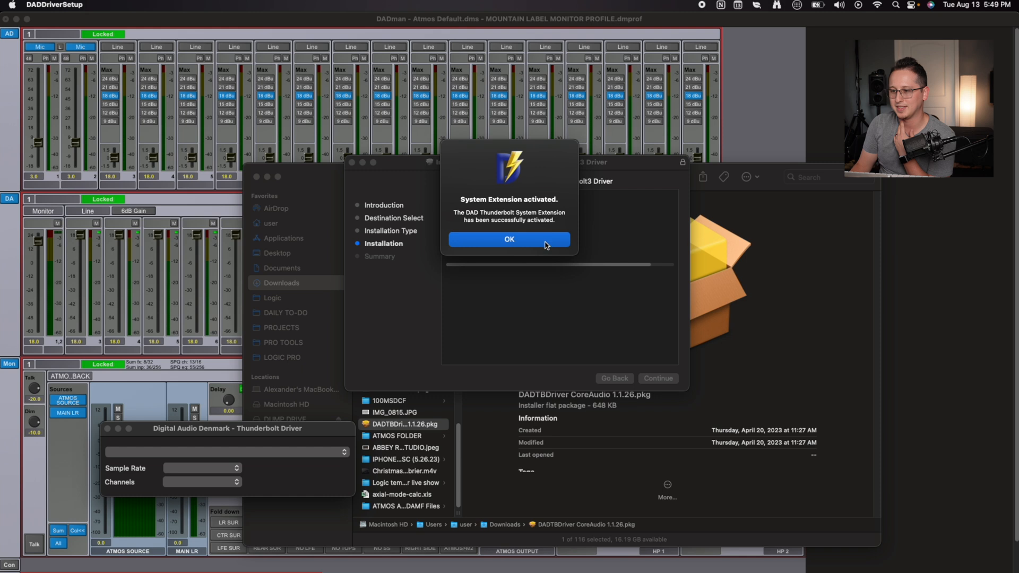
Dismiss the extension activated notice and restart the Mac to complete installation
{"action": "left_click", "coordinate": [509, 238]}
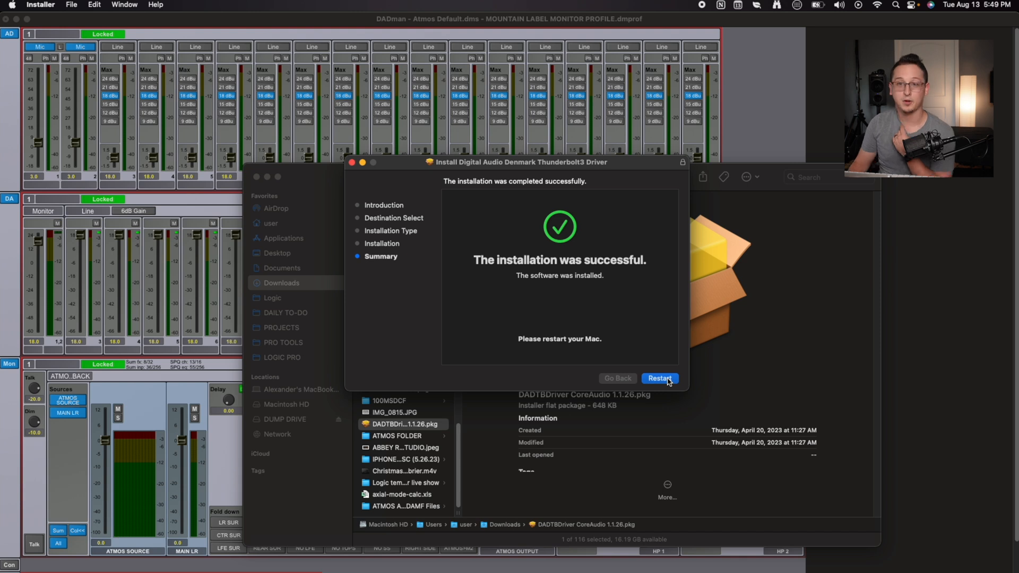
{"action": "left_click", "coordinate": [659, 378]}
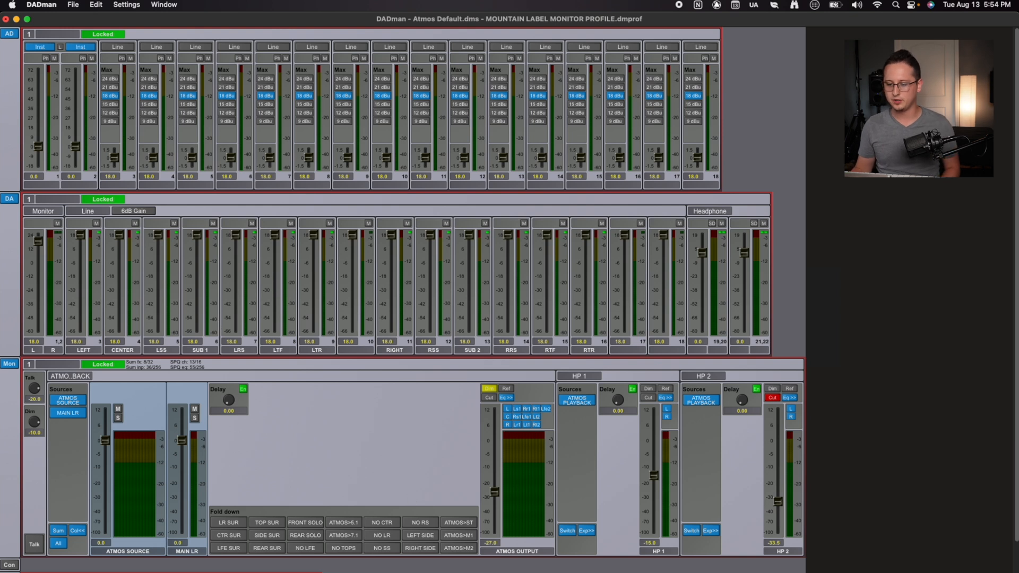
{"action": "mouse_move", "coordinate": [268, 572]}
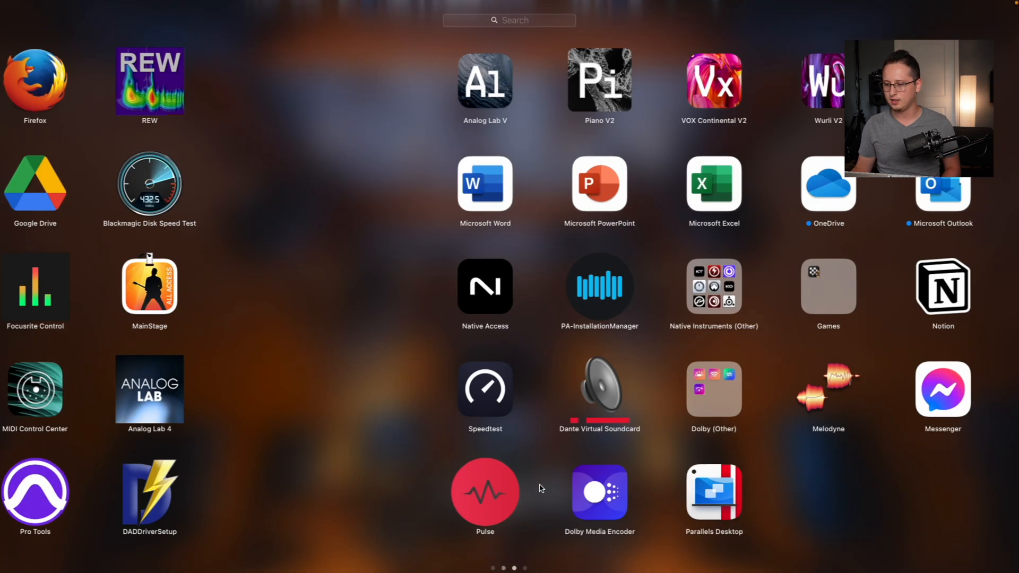
Launch DADDriverSetup from Launchpad to show the MTRX Studio Thunderbolt driver settings
{"action": "scroll", "scroll_direction": "right", "scroll_amount": 3}
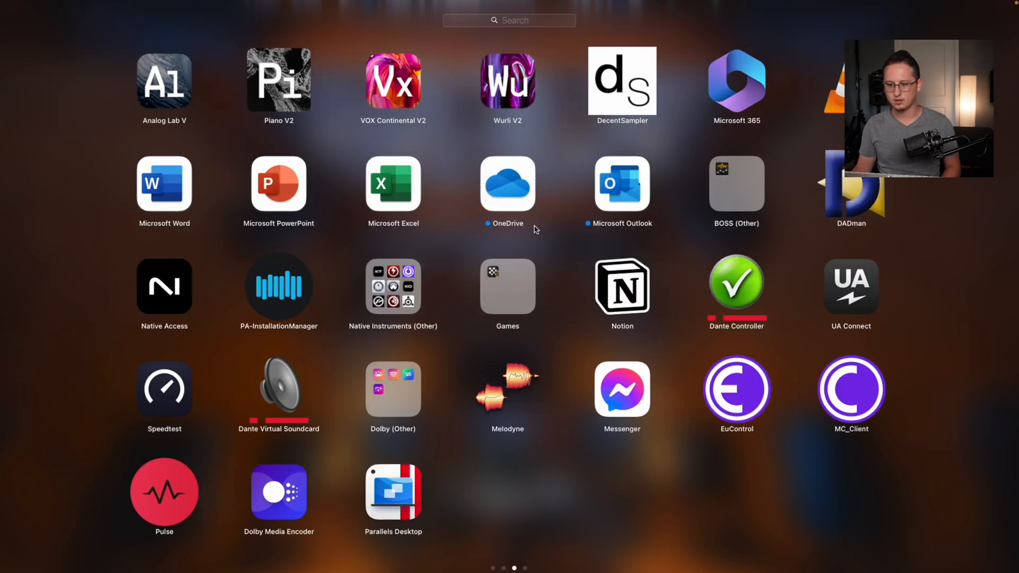
{"action": "left_click", "coordinate": [850, 182]}
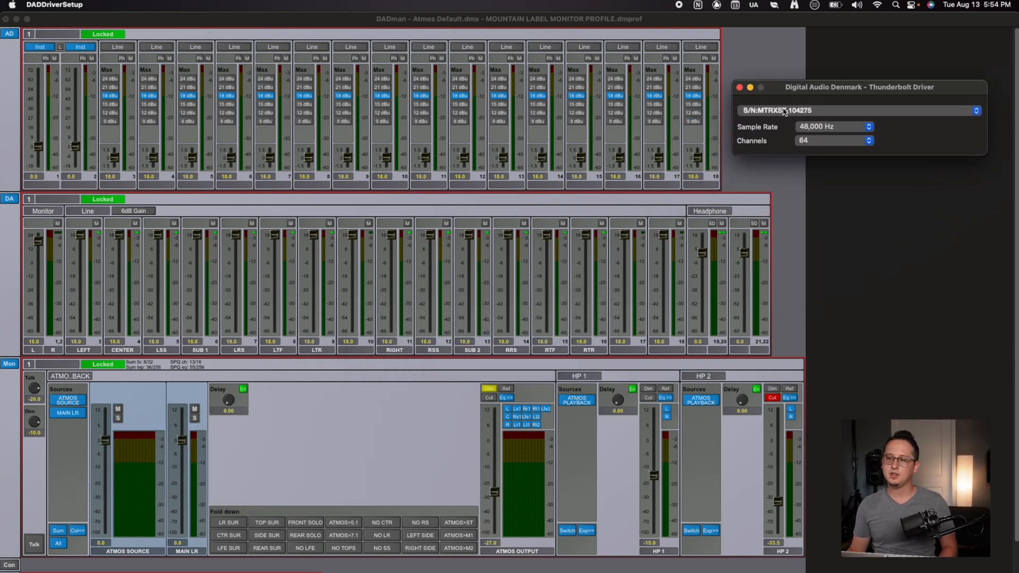
{"action": "mouse_move", "coordinate": [815, 97]}
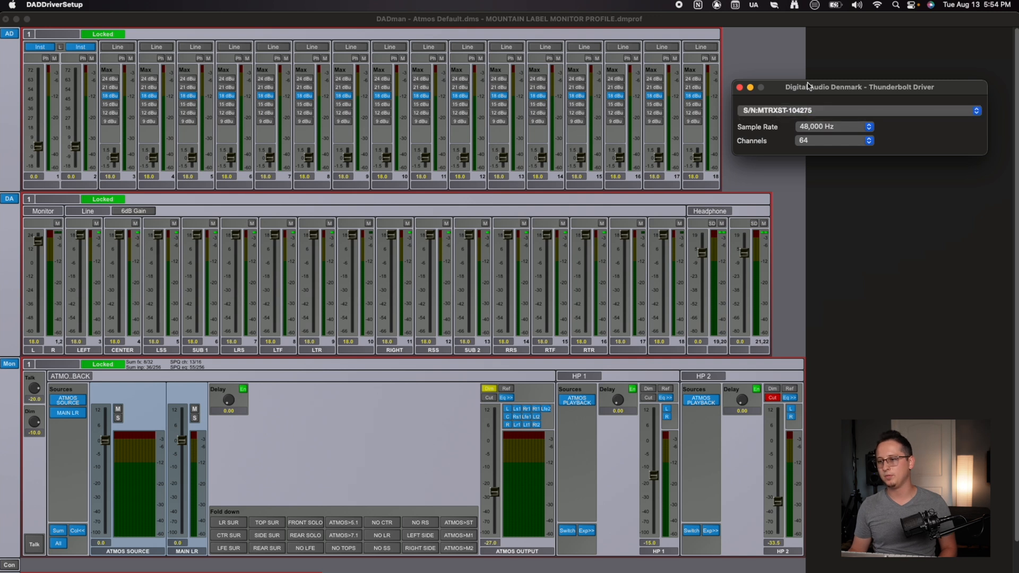
Set the Thunderbolt driver channel count to 16, keeping 48,000 Hz
{"action": "left_click", "coordinate": [869, 140]}
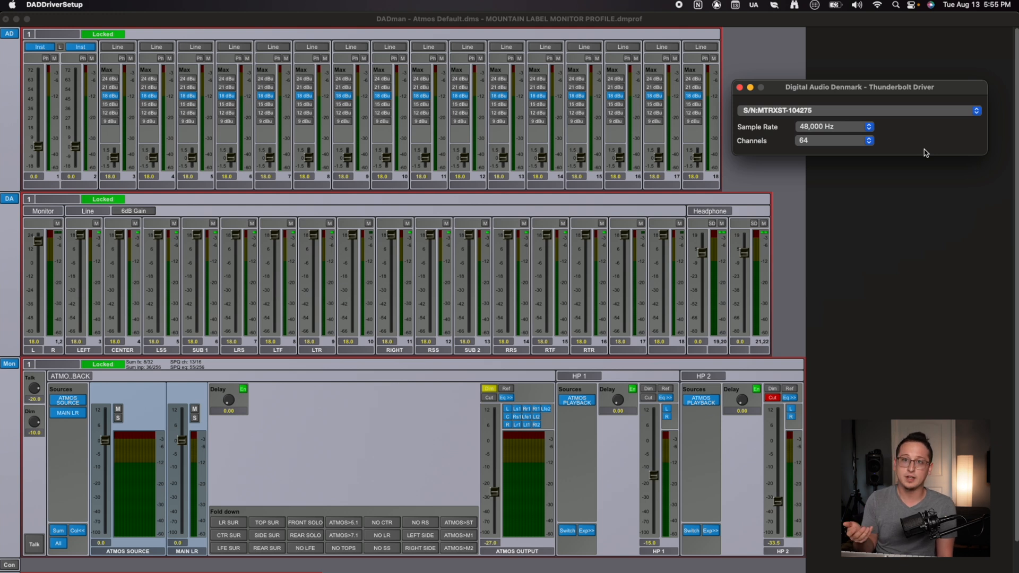
{"action": "mouse_move", "coordinate": [902, 126]}
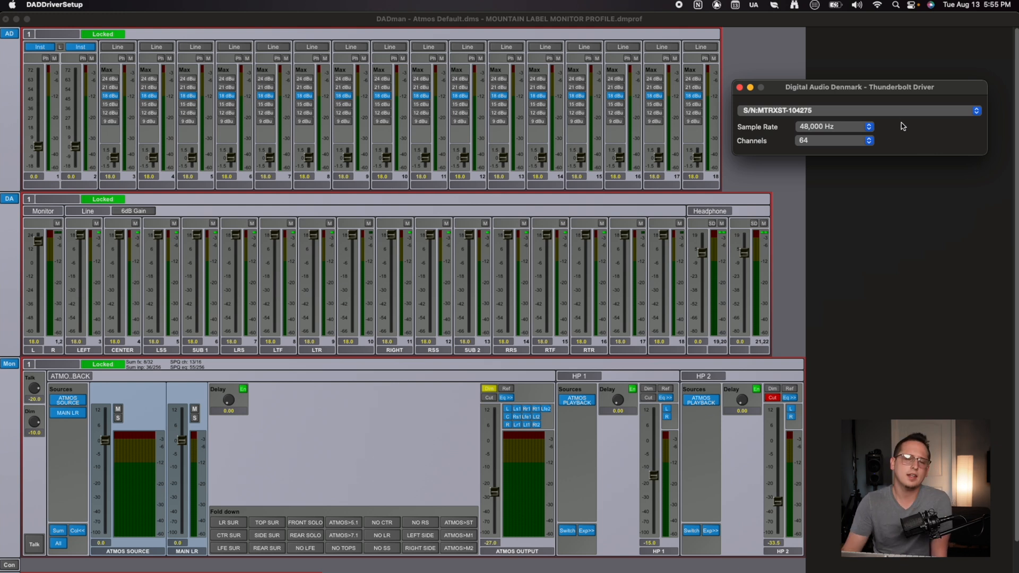
{"action": "mouse_move", "coordinate": [876, 143]}
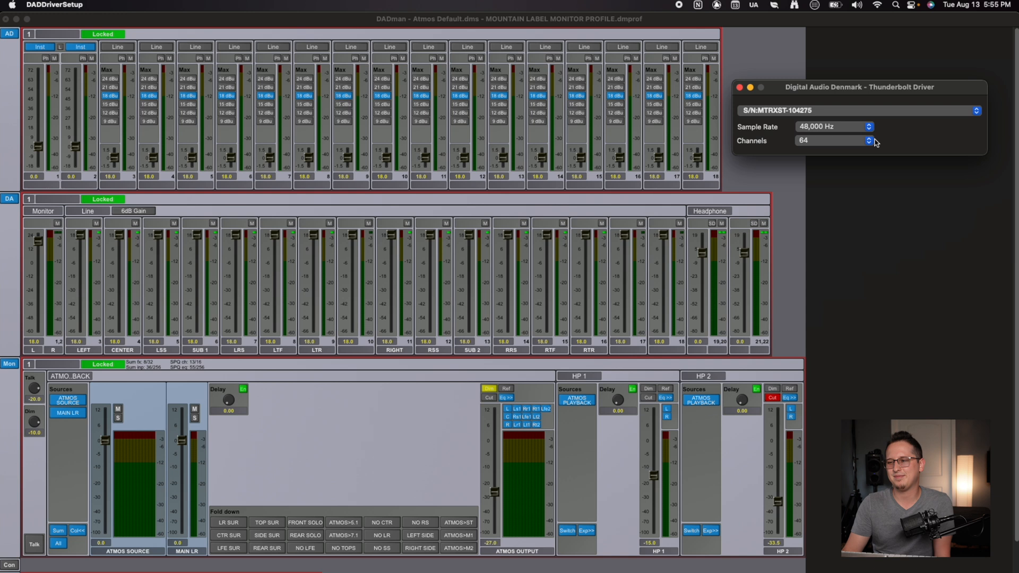
{"action": "mouse_move", "coordinate": [903, 139]}
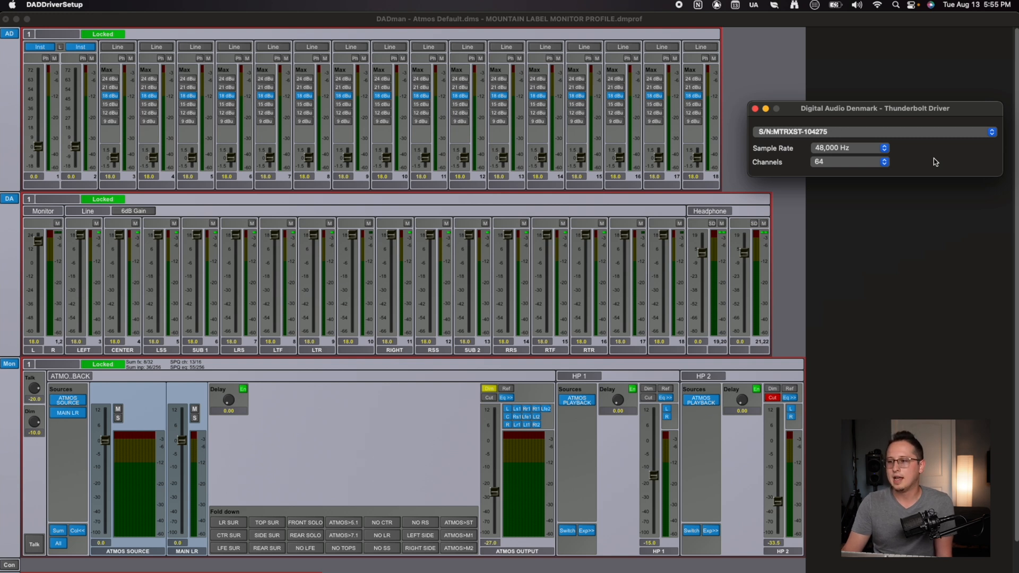
{"action": "mouse_move", "coordinate": [883, 118]}
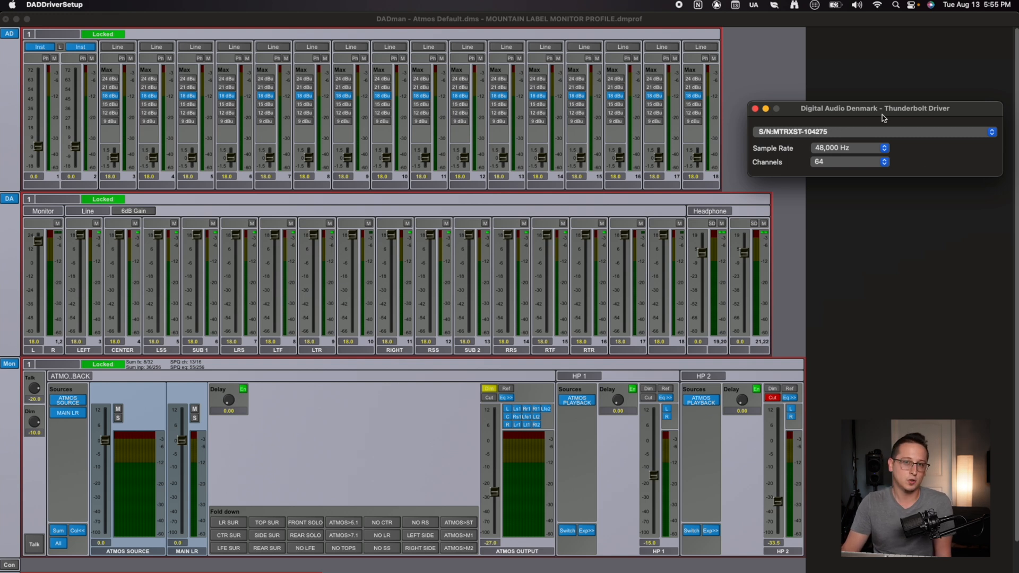
{"action": "mouse_move", "coordinate": [892, 128]}
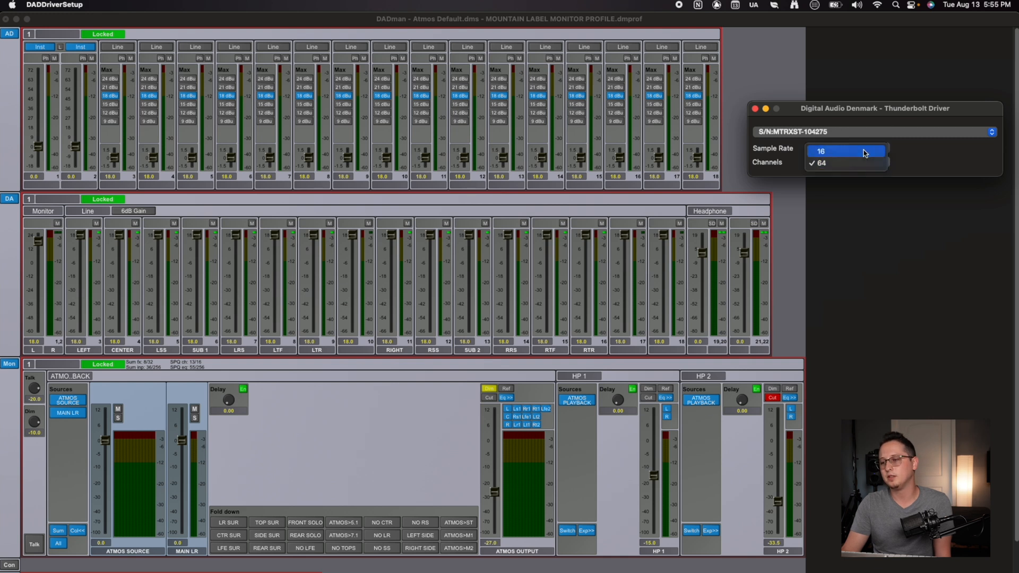
{"action": "left_click", "coordinate": [845, 150]}
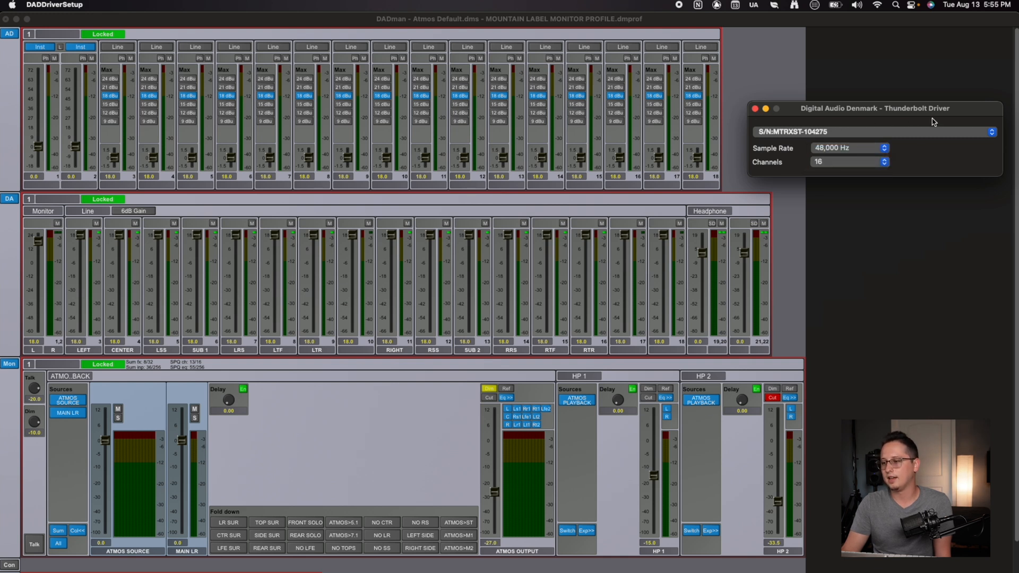
{"action": "left_click", "coordinate": [54, 6]}
{"action": "type", "text": "ai"}
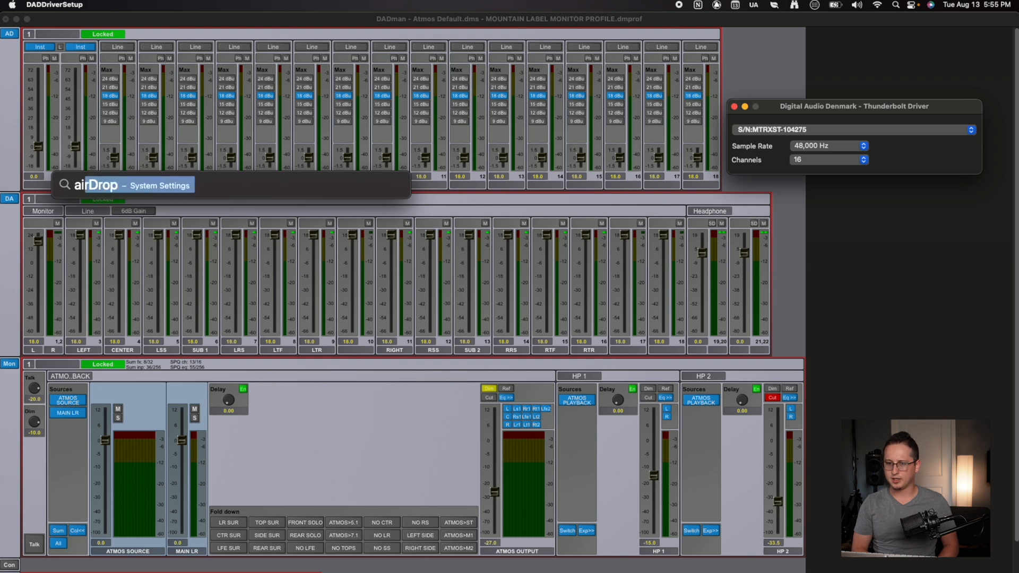
Launch Audio MIDI Setup via Spotlight ('audios') and select MTRX Studio to inspect its channels
{"action": "type", "text": "audios"}
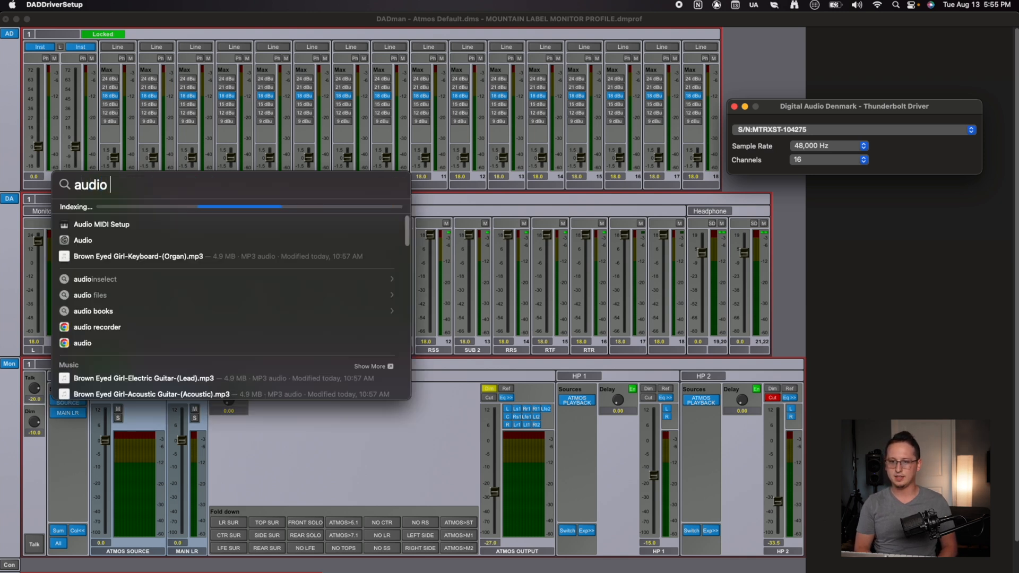
{"action": "left_click", "coordinate": [102, 224]}
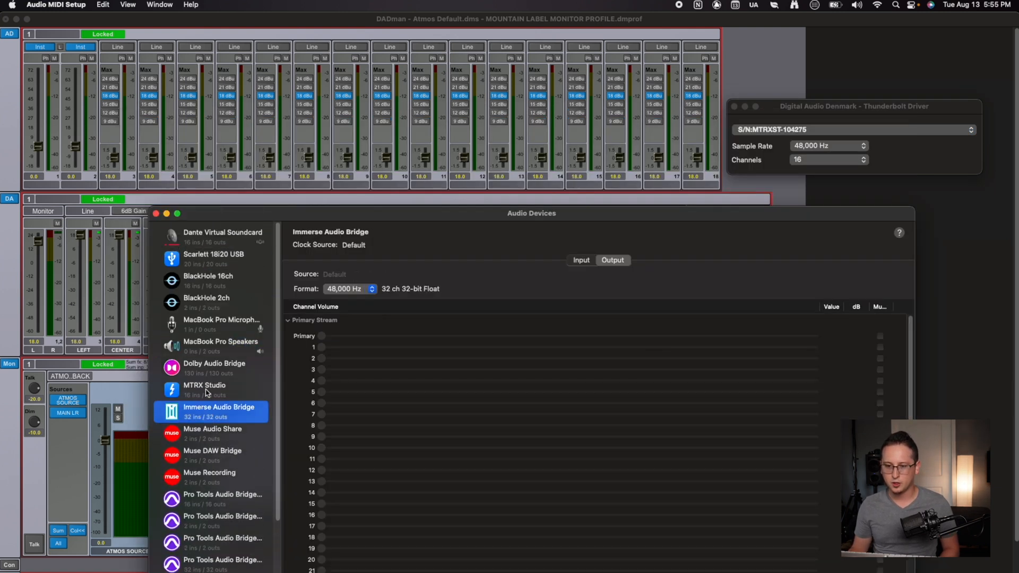
{"action": "left_click", "coordinate": [204, 384]}
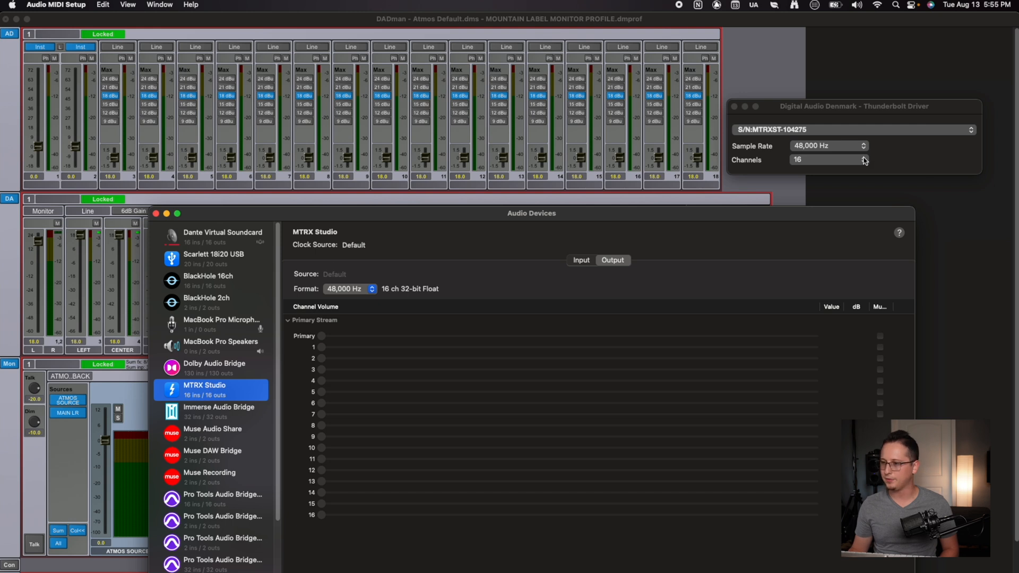
Toggle the driver to 64 channels for comparison, then back to 16 channels
{"action": "left_click", "coordinate": [865, 157]}
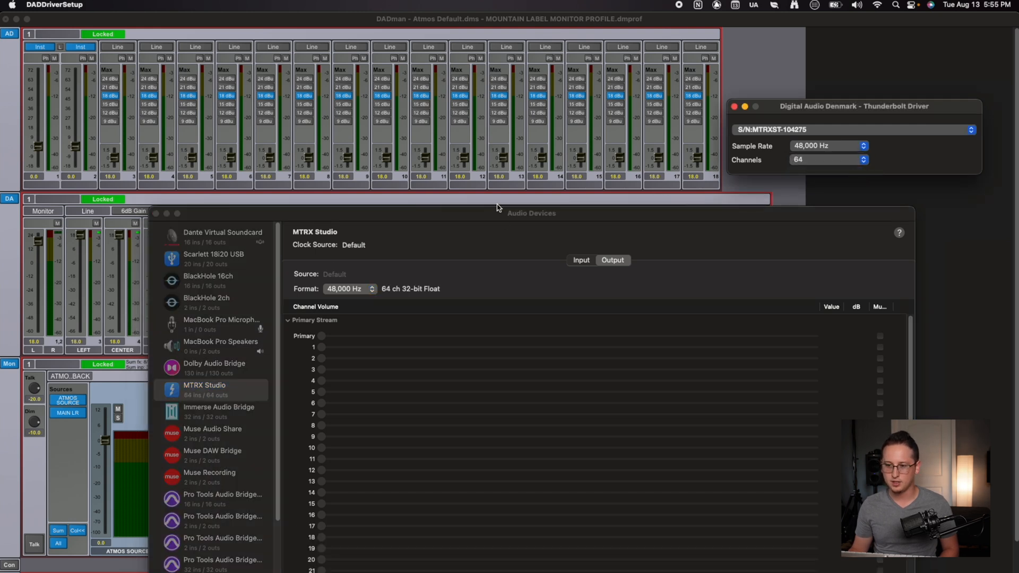
{"action": "scroll", "scroll_direction": "down", "scroll_amount": 3}
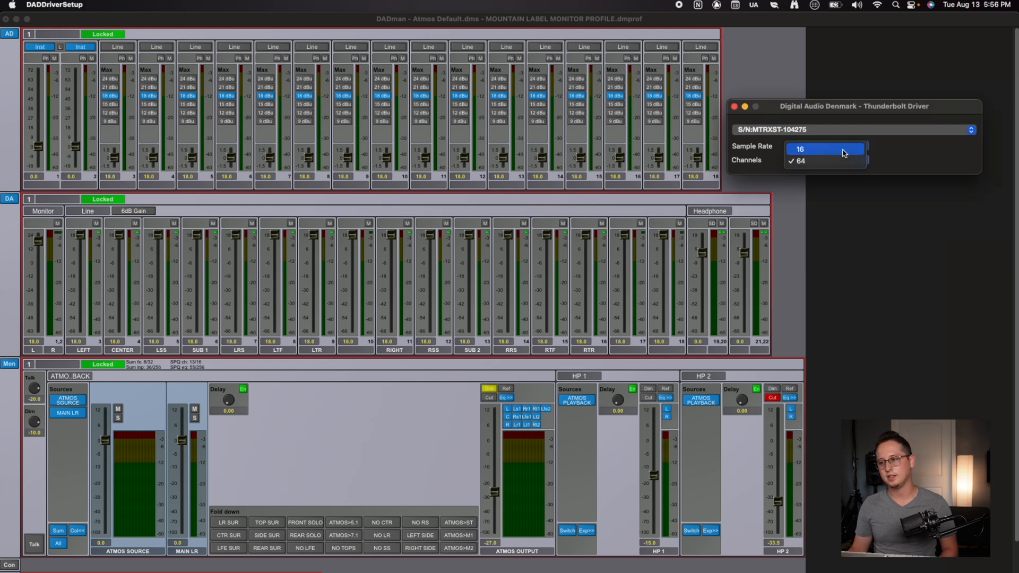
{"action": "left_click", "coordinate": [826, 148]}
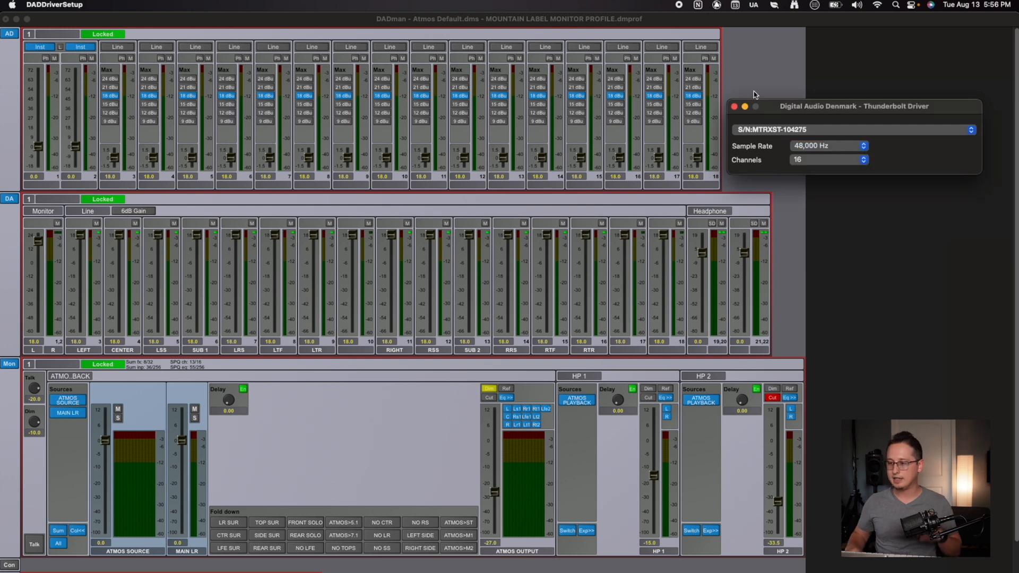